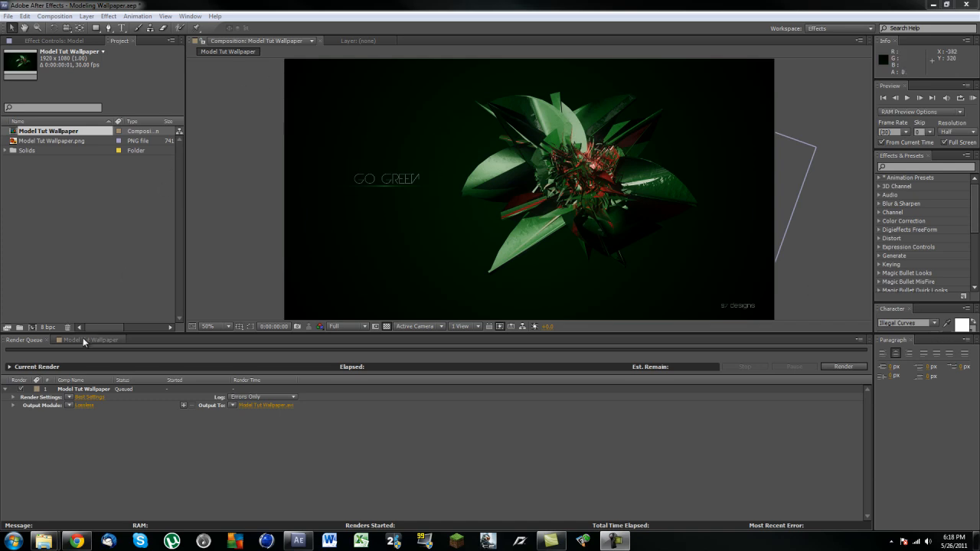
- Select the Model Tut Wallpaper timeline and open the Composition menu to queue it
left_click(86, 340)
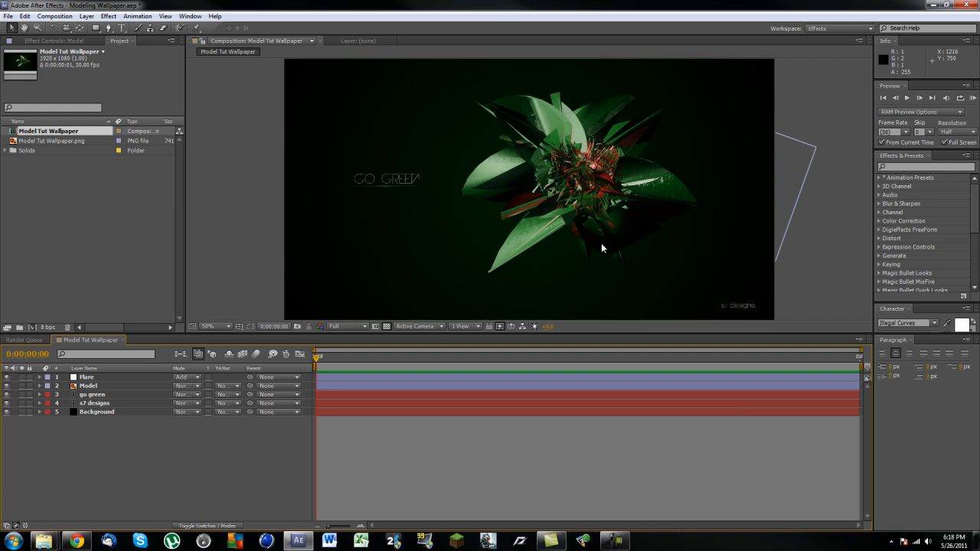
mouse_move(403, 145)
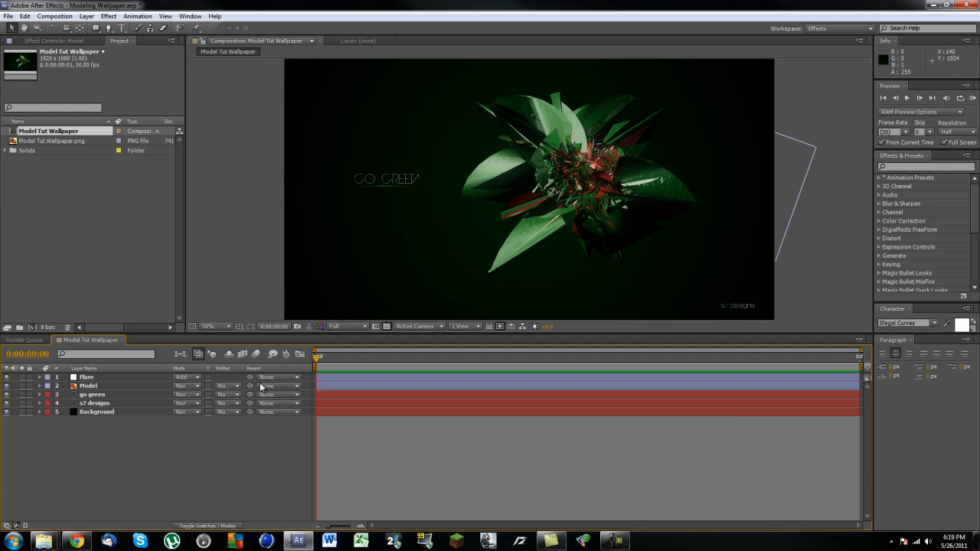
left_click(60, 17)
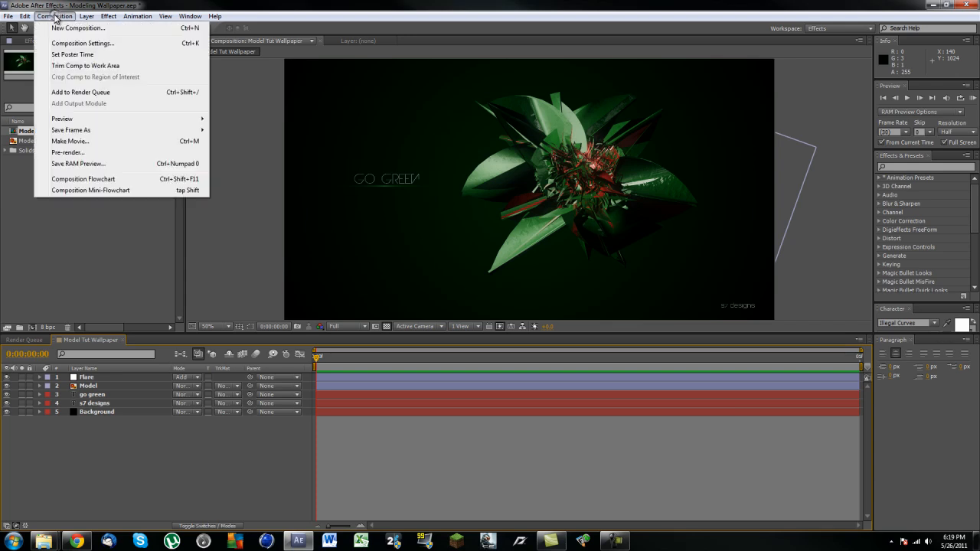
mouse_move(30, 339)
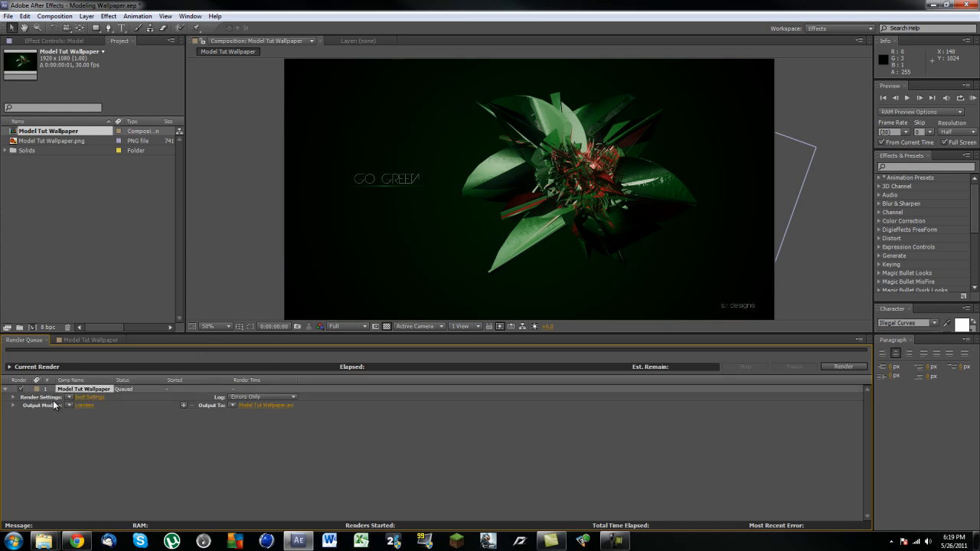
mouse_move(47, 402)
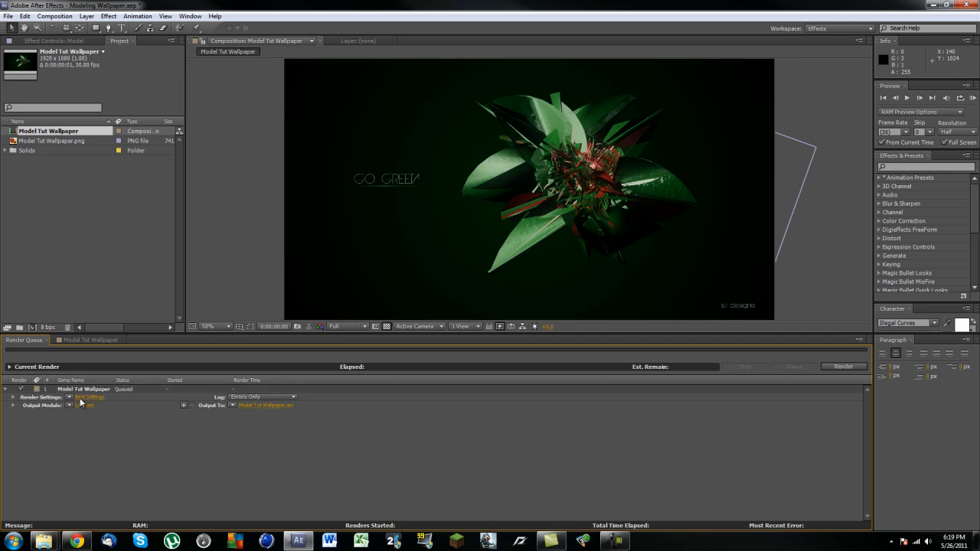
- Open the Best Settings render settings and confirm Best quality and Full resolution
left_click(90, 397)
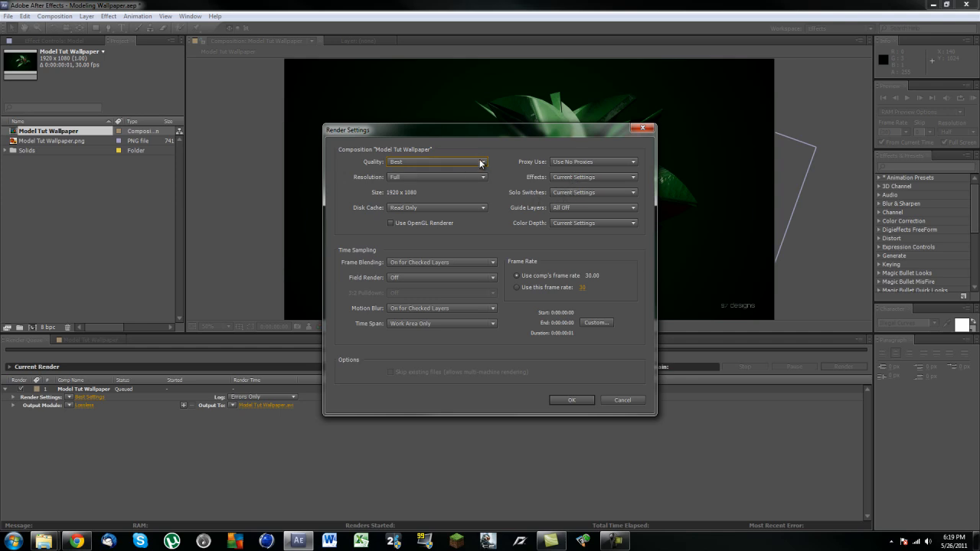
mouse_move(407, 167)
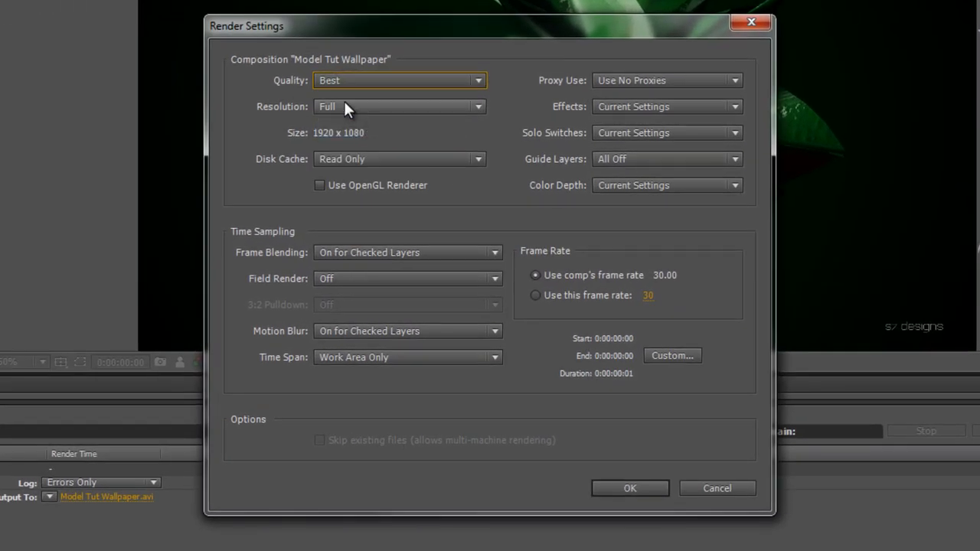
mouse_move(555, 178)
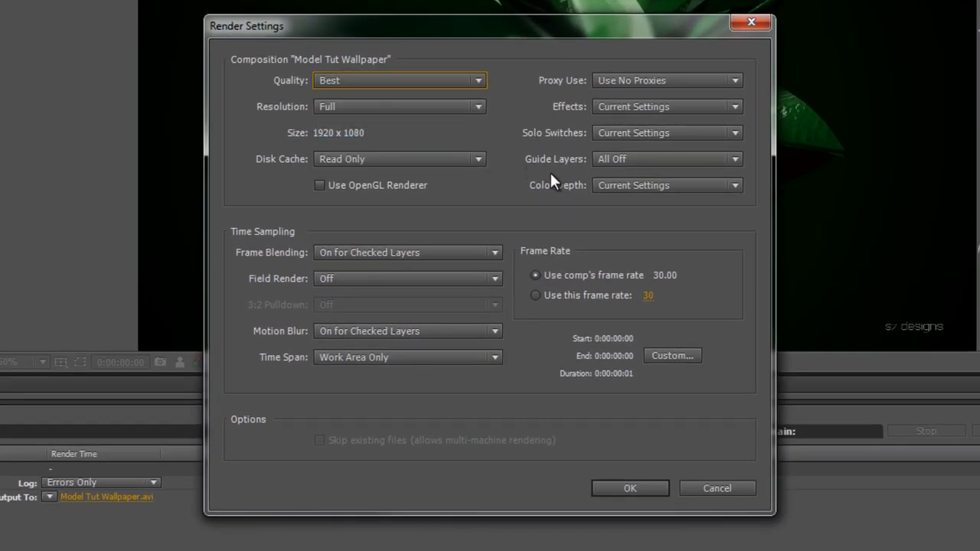
mouse_move(671, 270)
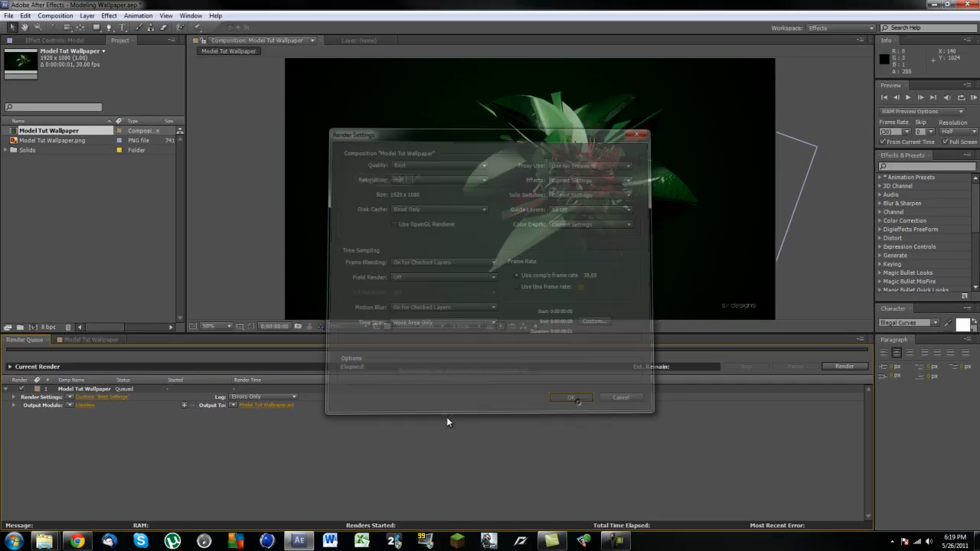
left_click(571, 397)
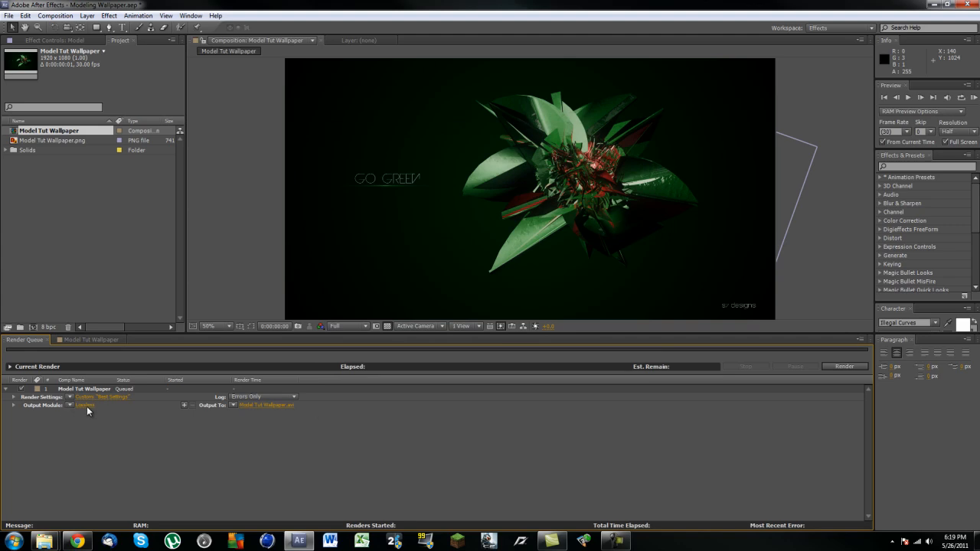
- Open the Output Module settings and set the format to QuickTime
left_click(85, 405)
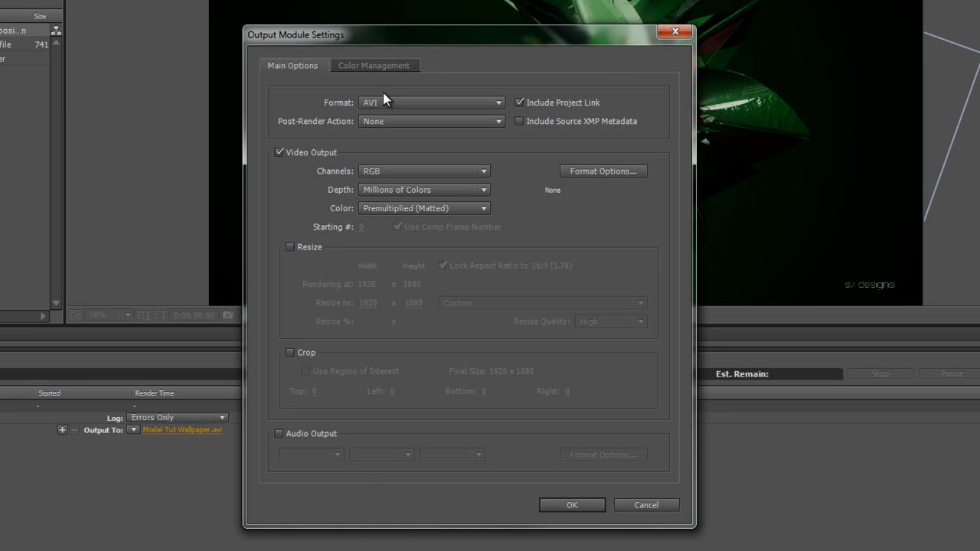
mouse_move(327, 187)
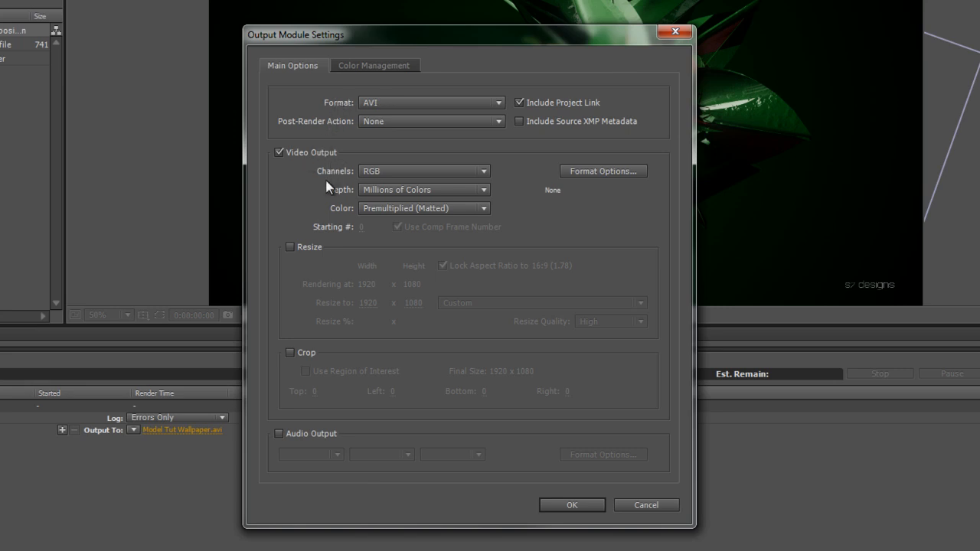
mouse_move(352, 132)
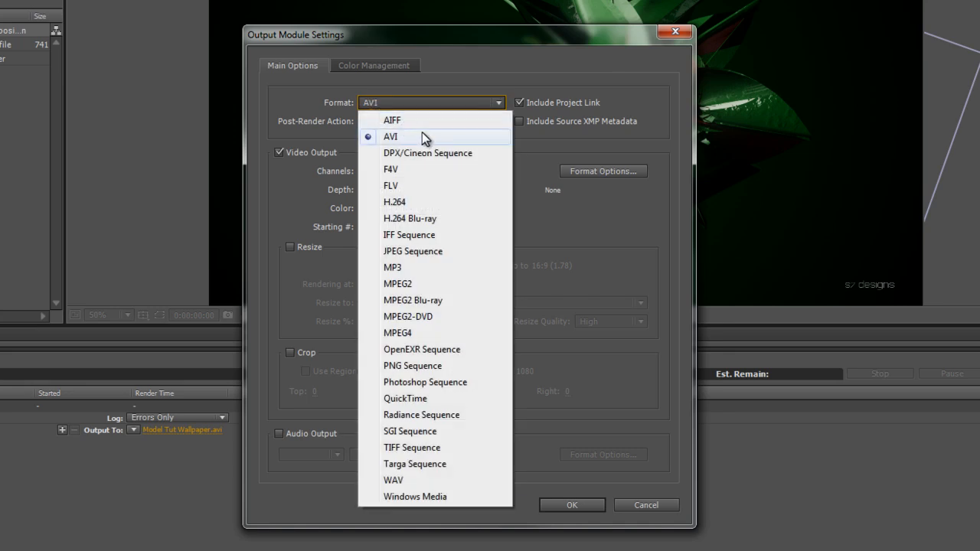
mouse_move(448, 165)
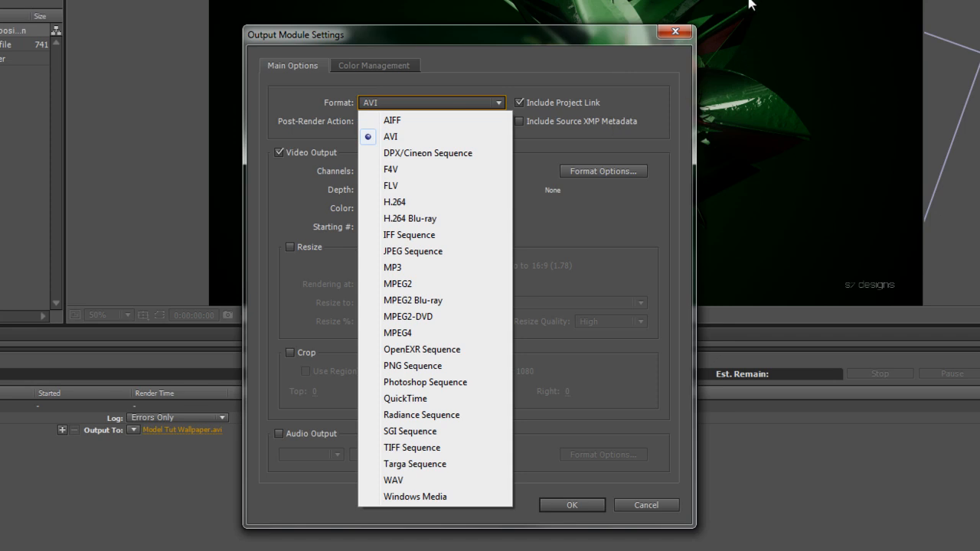
mouse_move(406, 332)
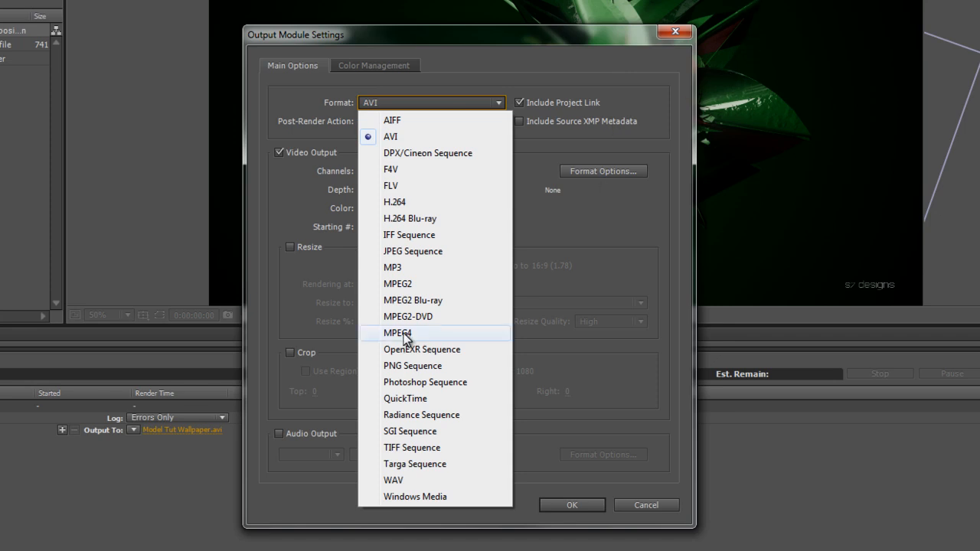
mouse_move(414, 317)
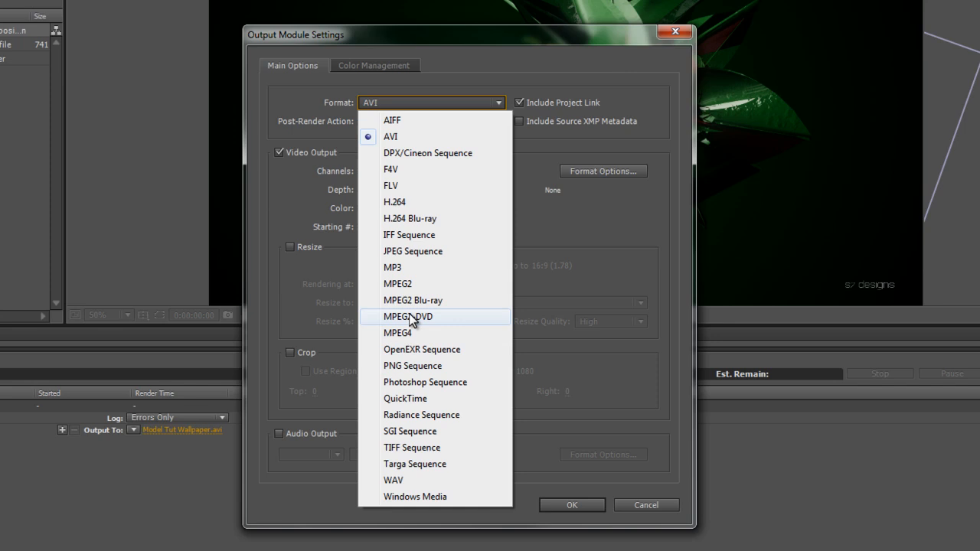
mouse_move(403, 365)
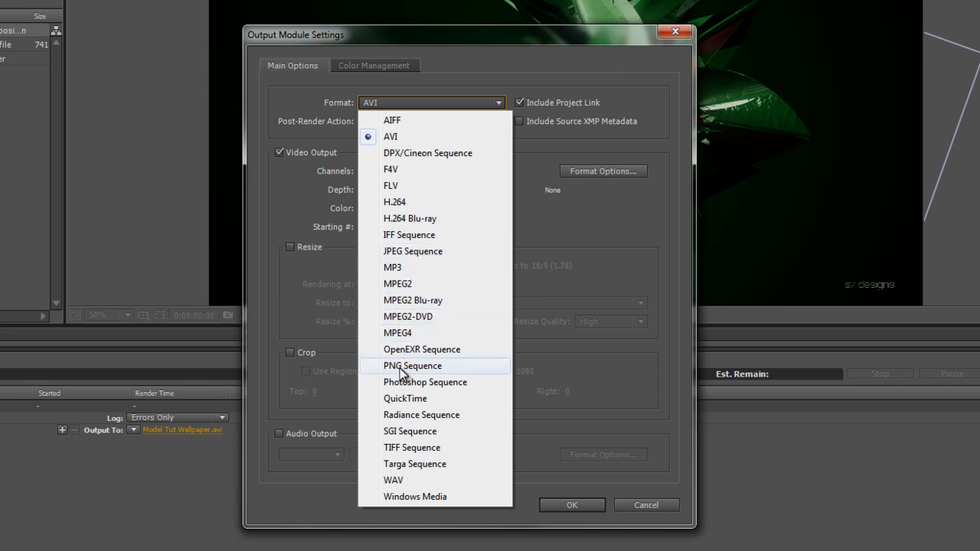
mouse_move(404, 368)
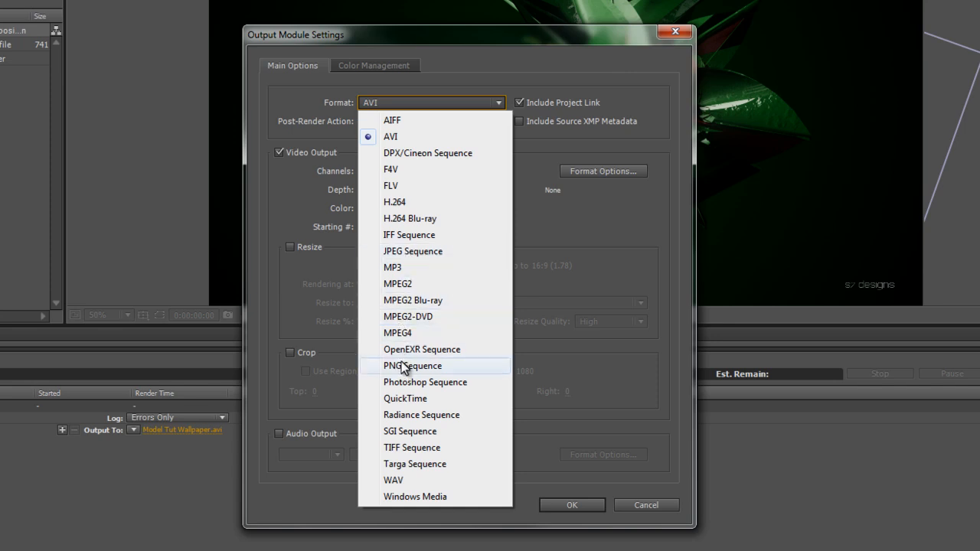
mouse_move(413, 259)
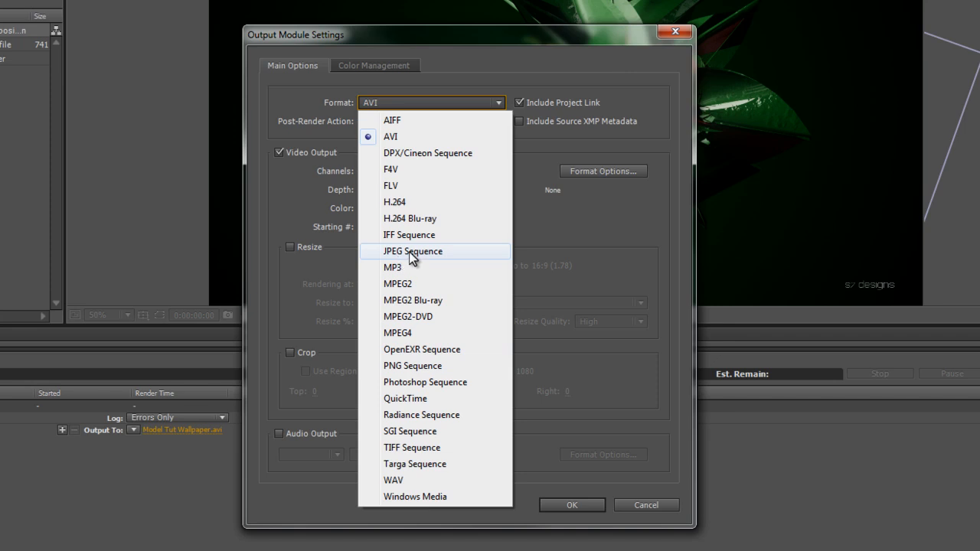
mouse_move(412, 365)
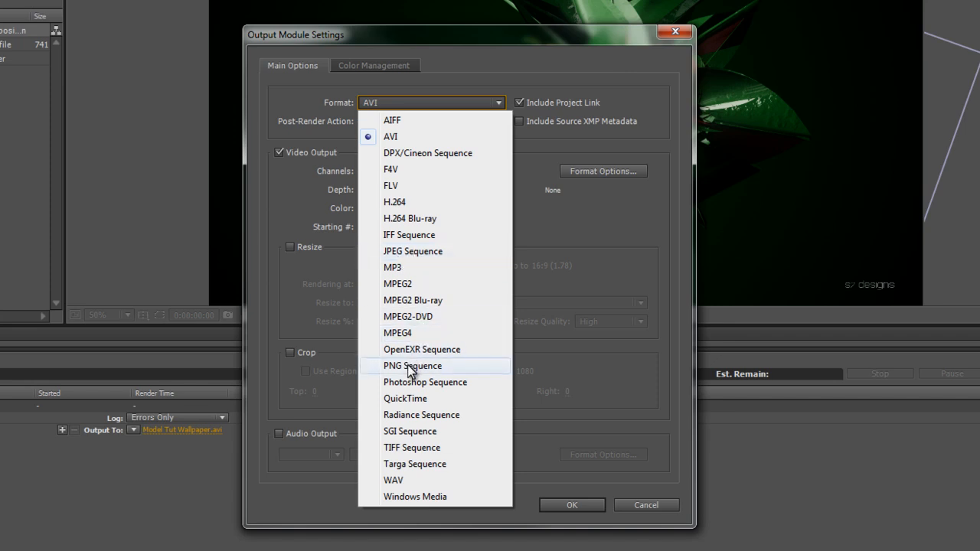
mouse_move(411, 371)
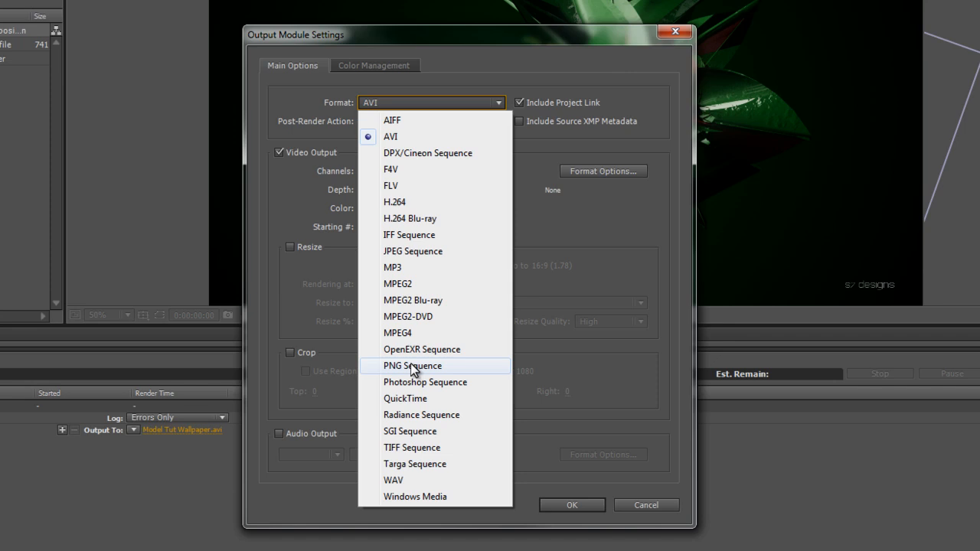
mouse_move(419, 399)
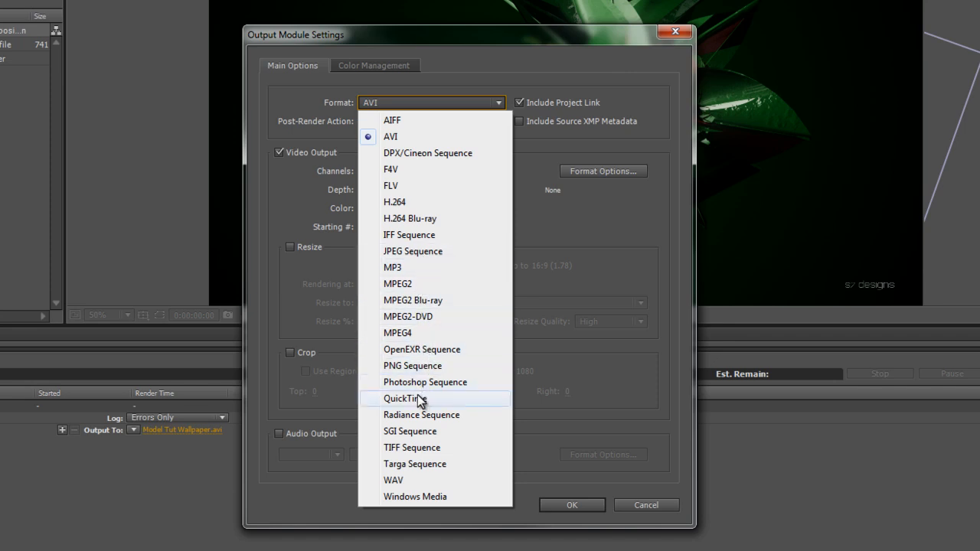
left_click(406, 398)
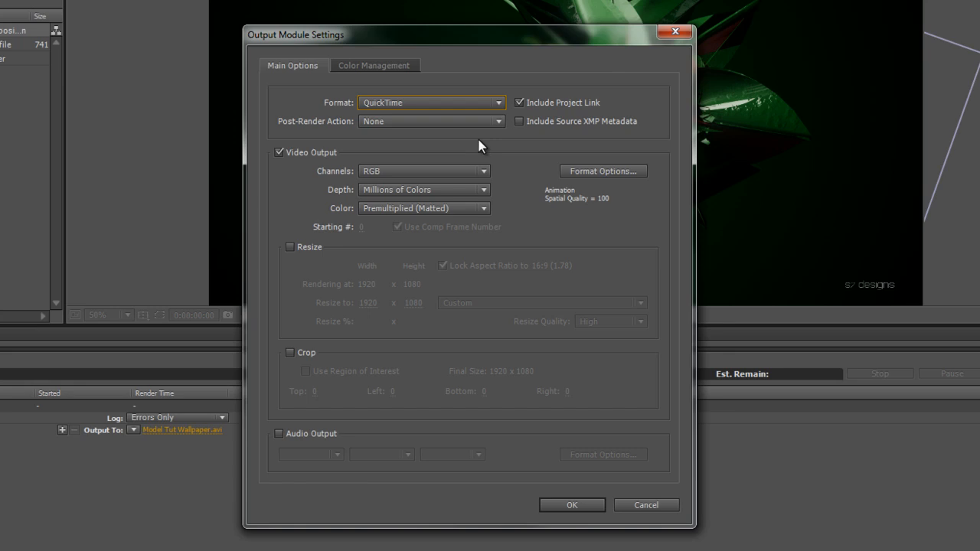
mouse_move(583, 163)
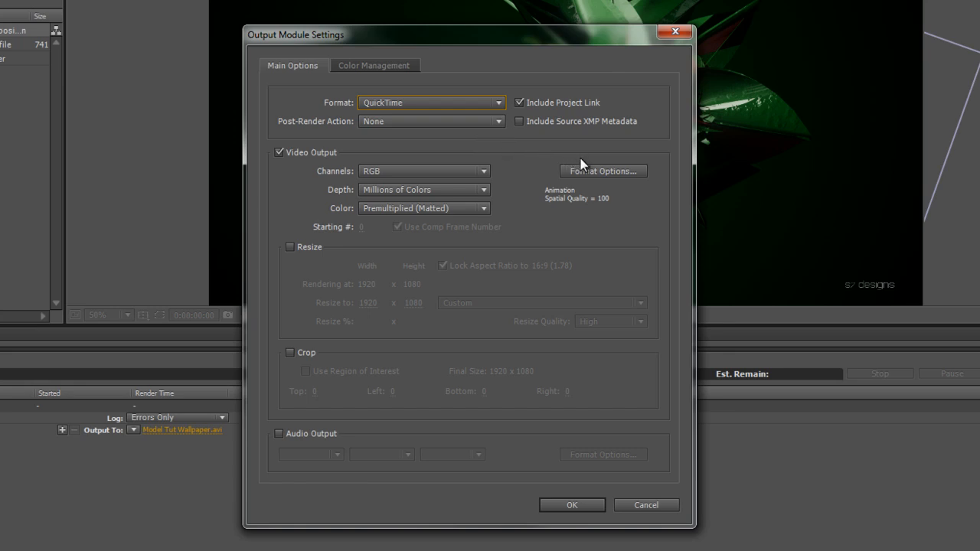
- Open the QuickTime video options and try quality values 97, 80 and 85
left_click(603, 170)
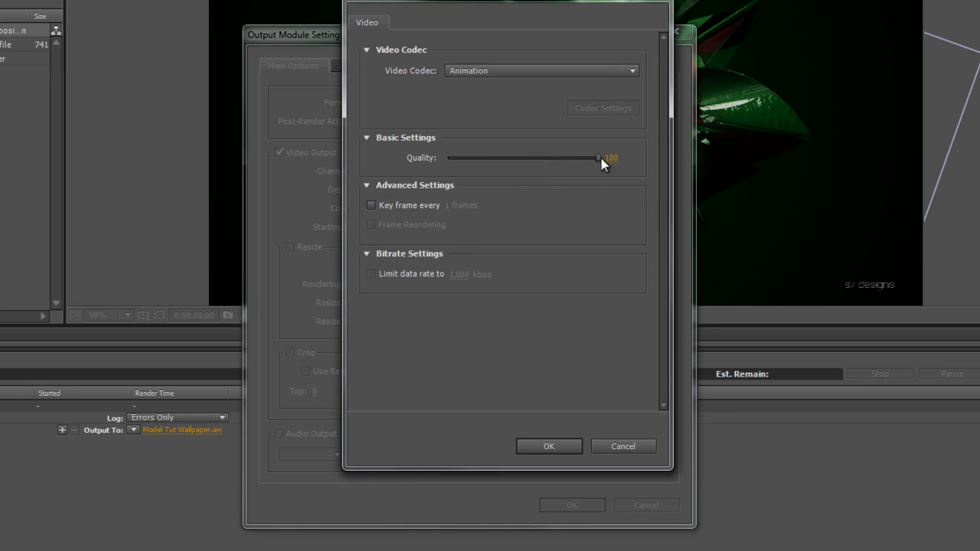
left_click_drag(600, 158, 586, 158)
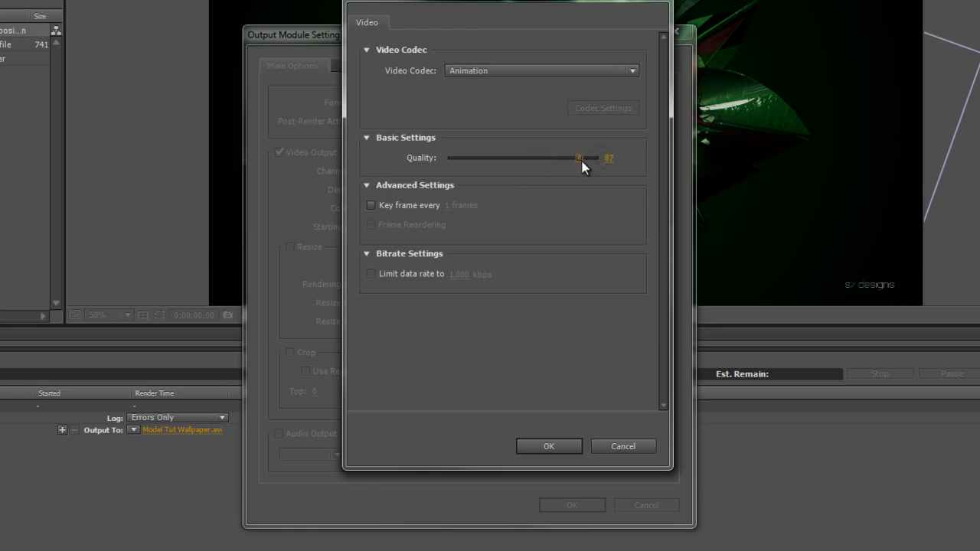
left_click_drag(581, 158, 566, 158)
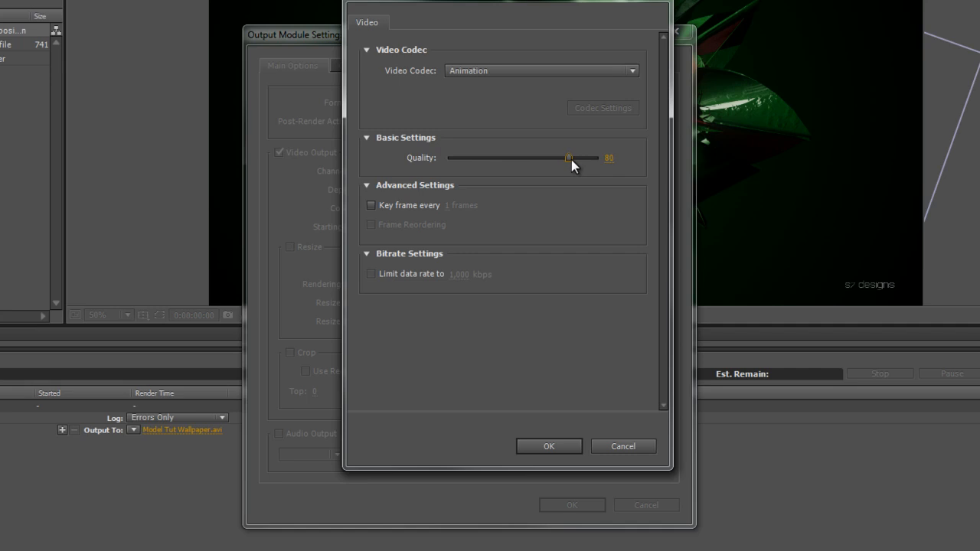
left_click_drag(568, 158, 578, 157)
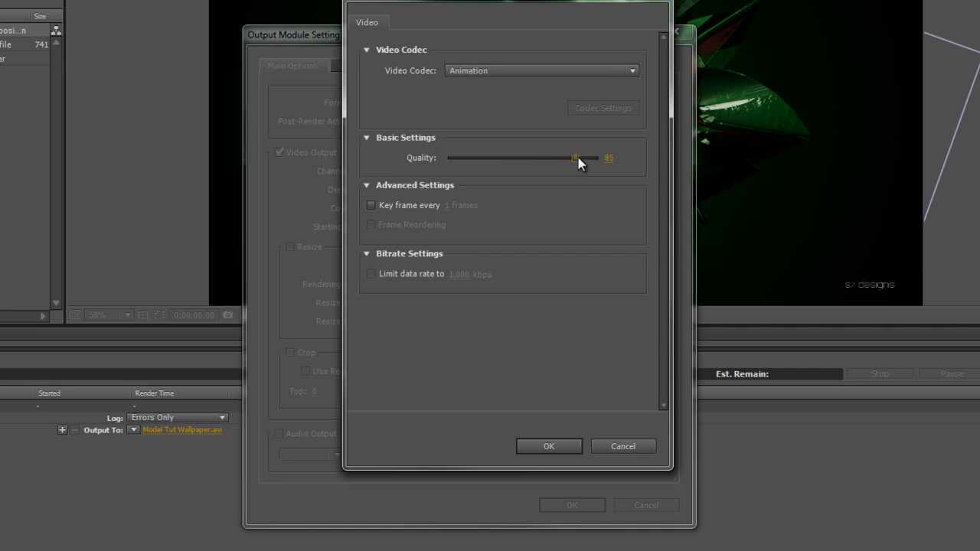
left_click(633, 70)
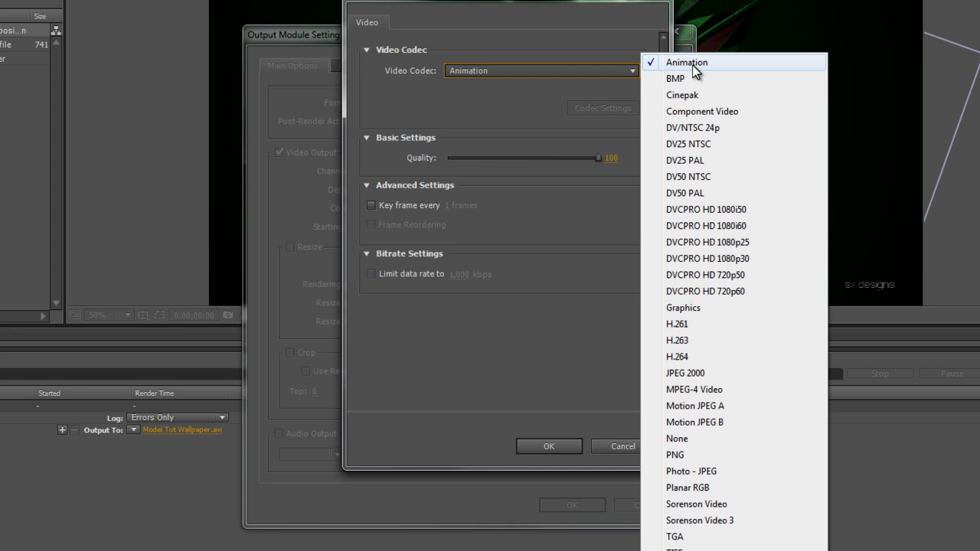
- Turn on Optimize for streaming and RFC 2035 compatibility in the codec settings
left_click(692, 471)
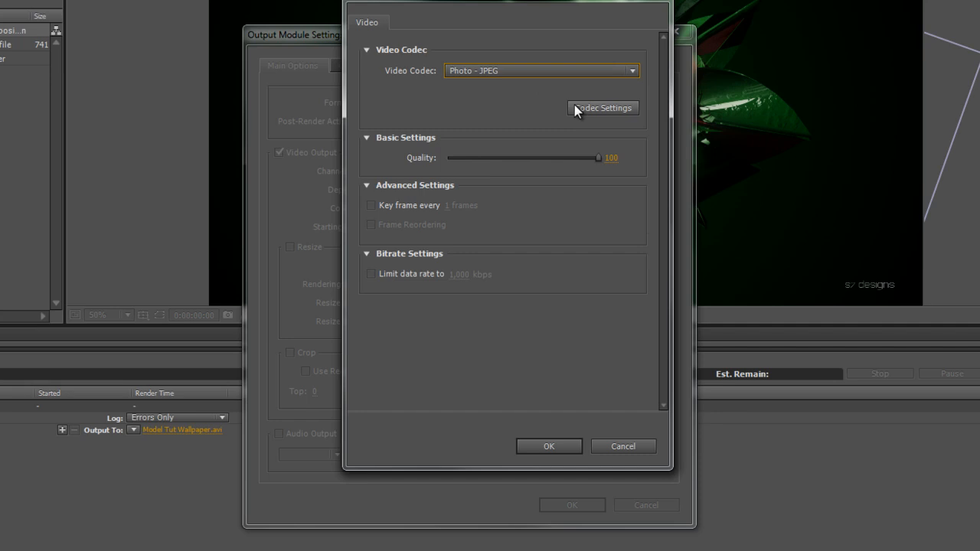
left_click(602, 107)
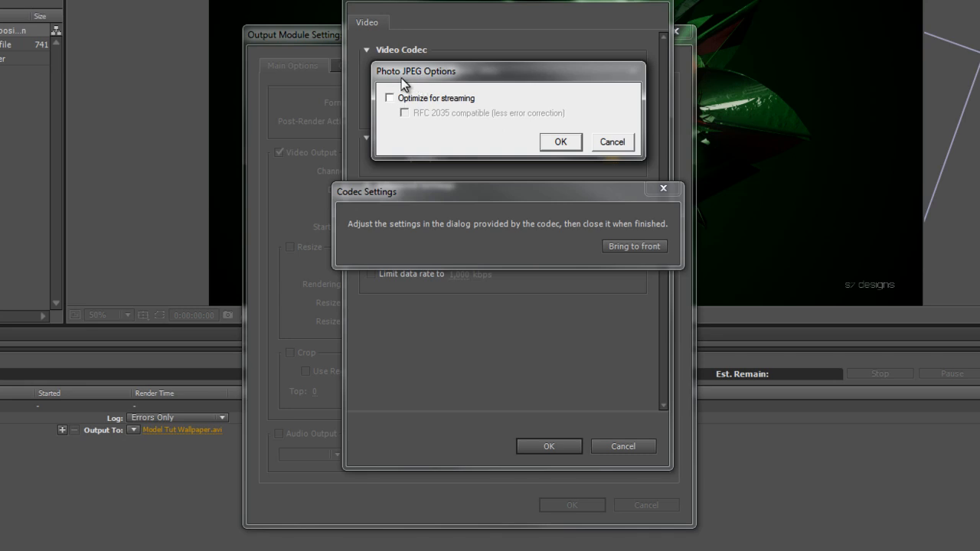
left_click(560, 142)
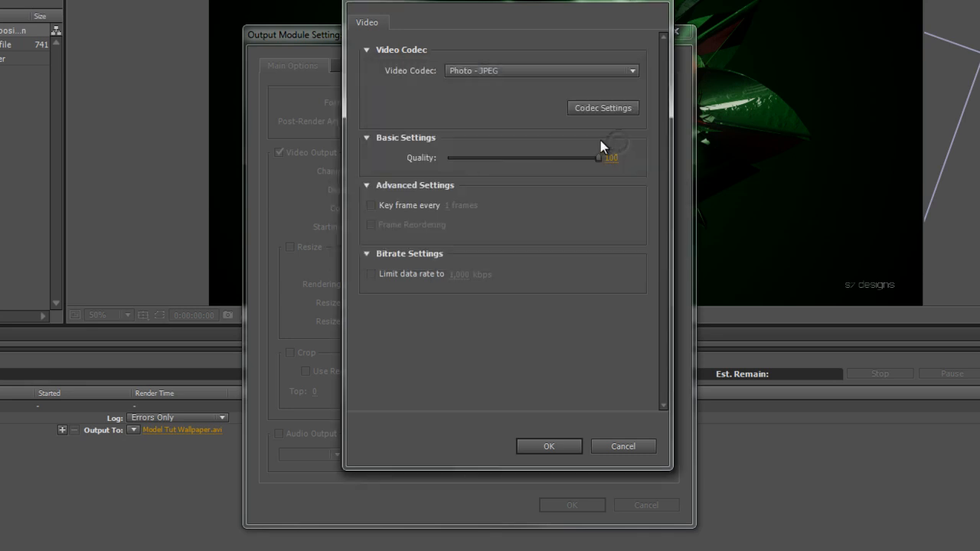
left_click(603, 107)
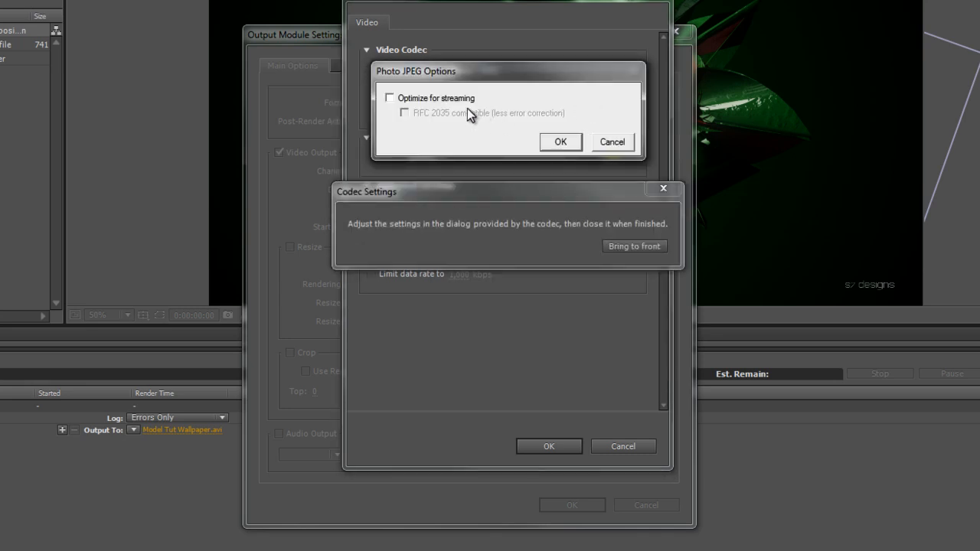
left_click(391, 98)
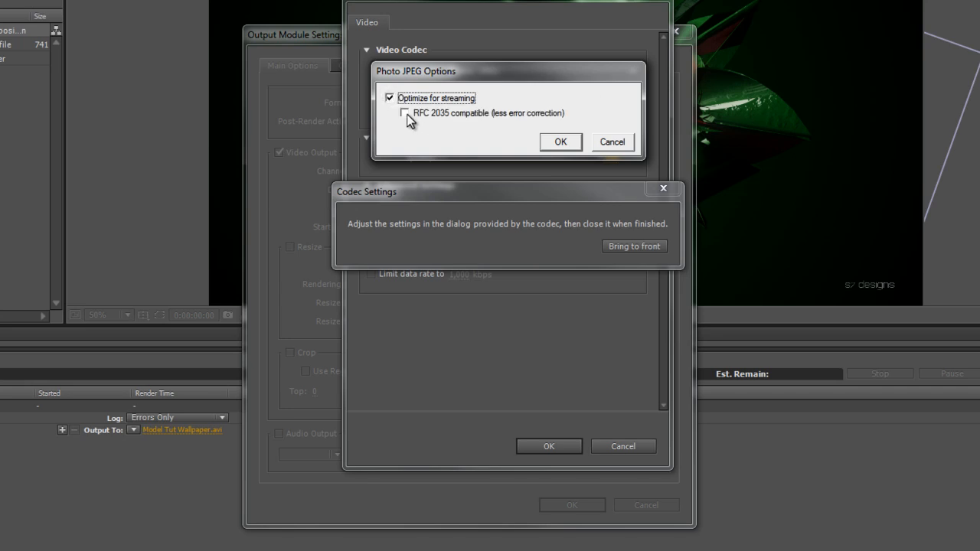
left_click(559, 141)
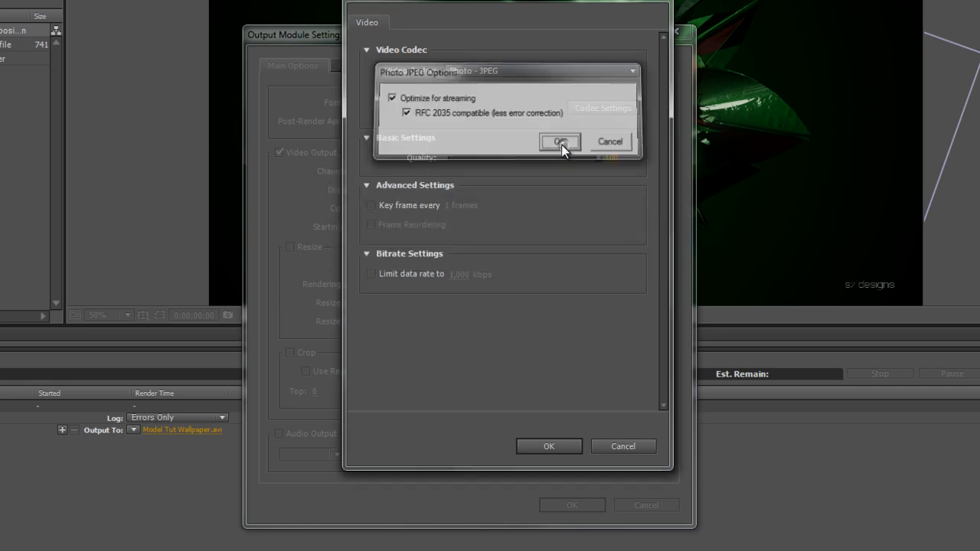
left_click(540, 71)
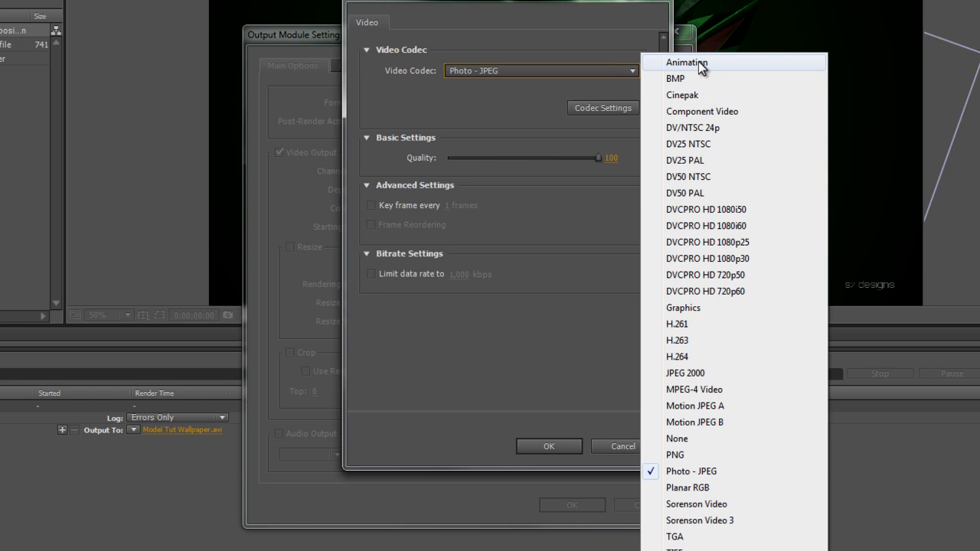
- Set the video codec to Animation, keeping QuickTime as the output format
left_click(690, 62)
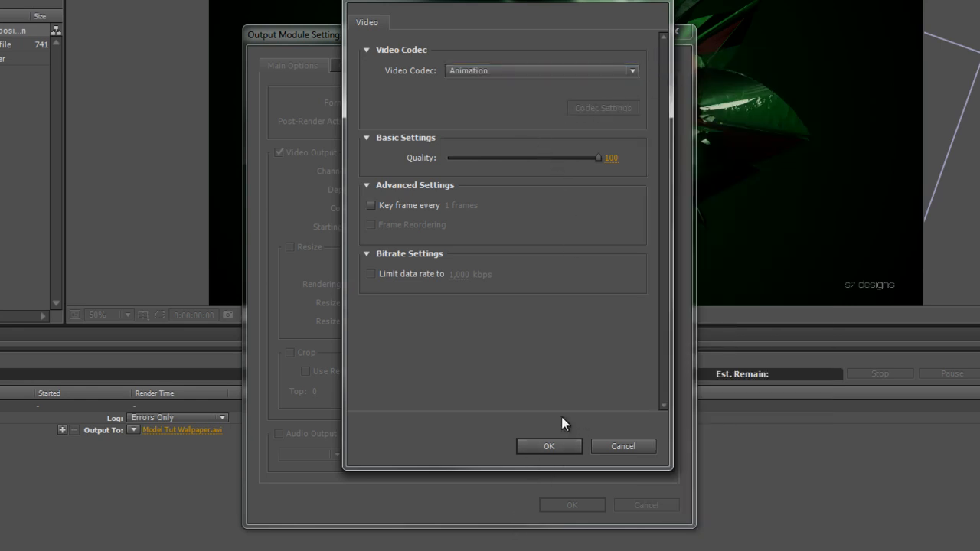
mouse_move(530, 160)
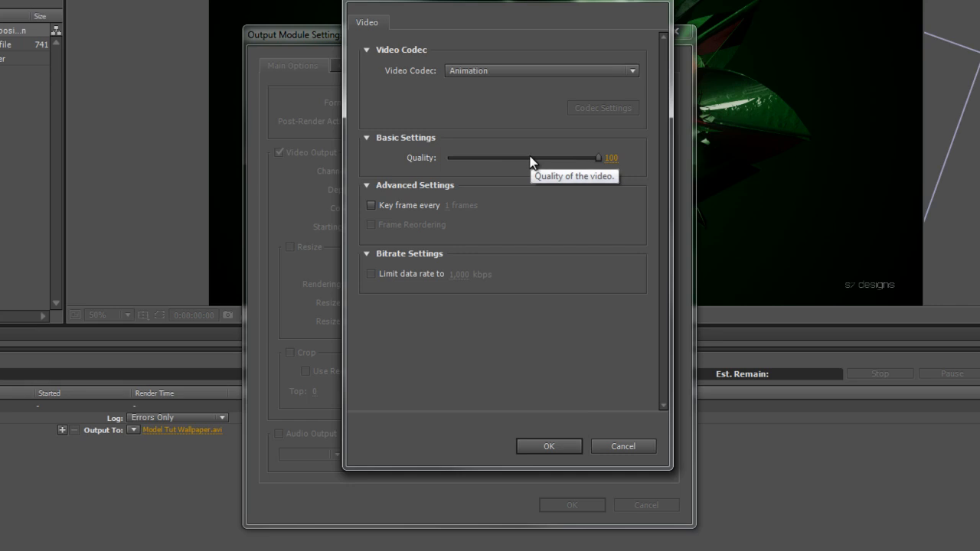
left_click(549, 446)
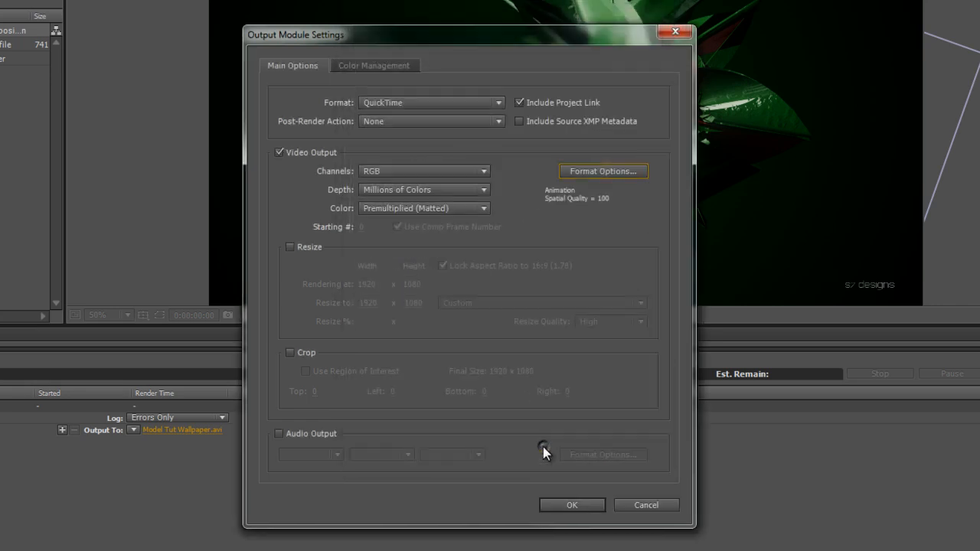
left_click(430, 102)
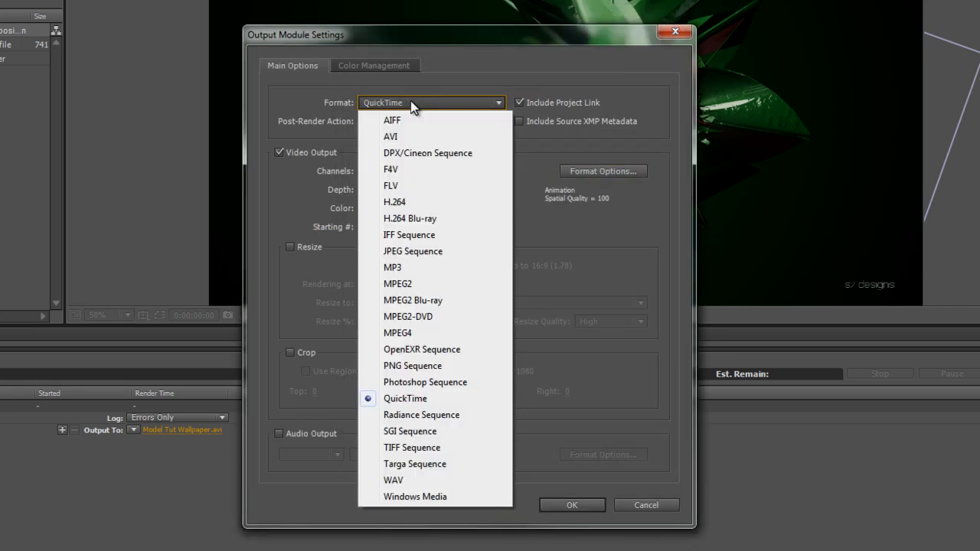
mouse_move(448, 407)
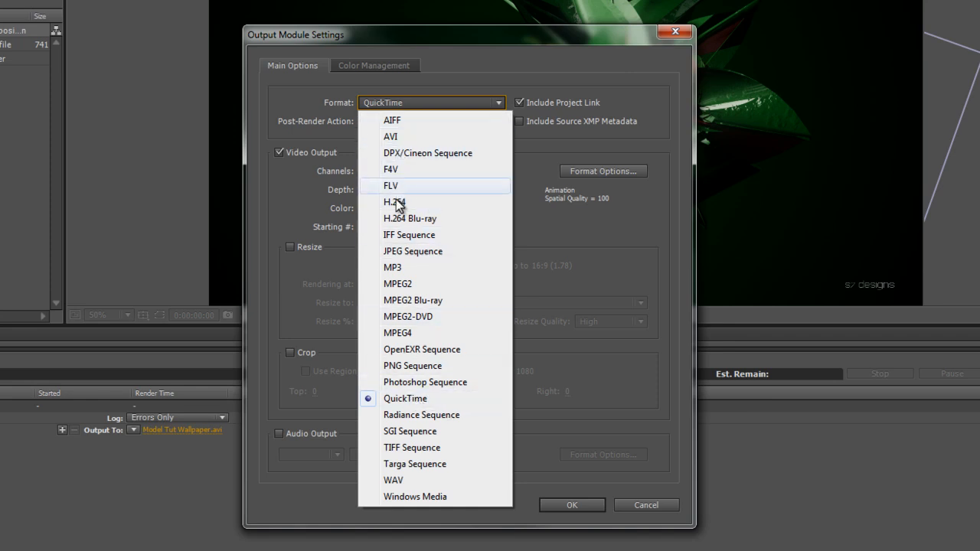
mouse_move(420, 399)
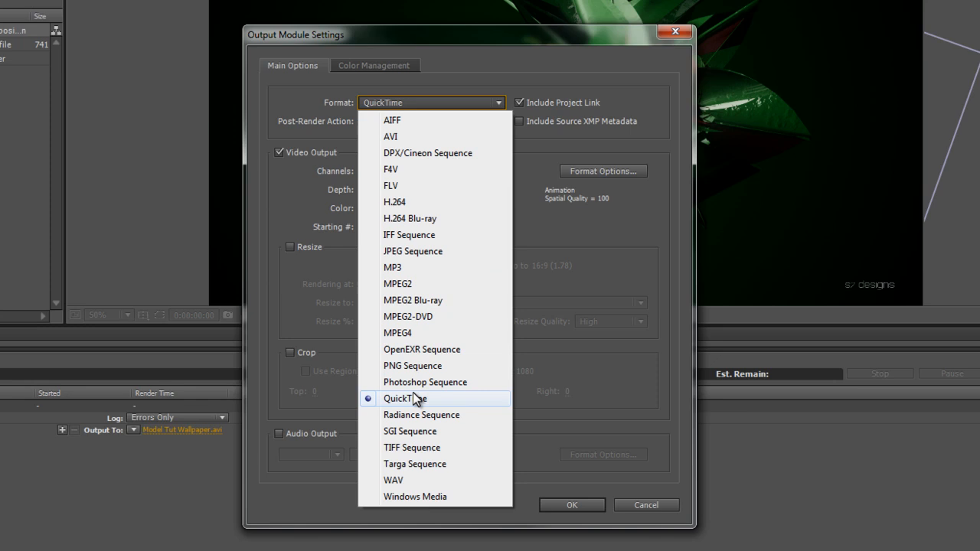
mouse_move(415, 405)
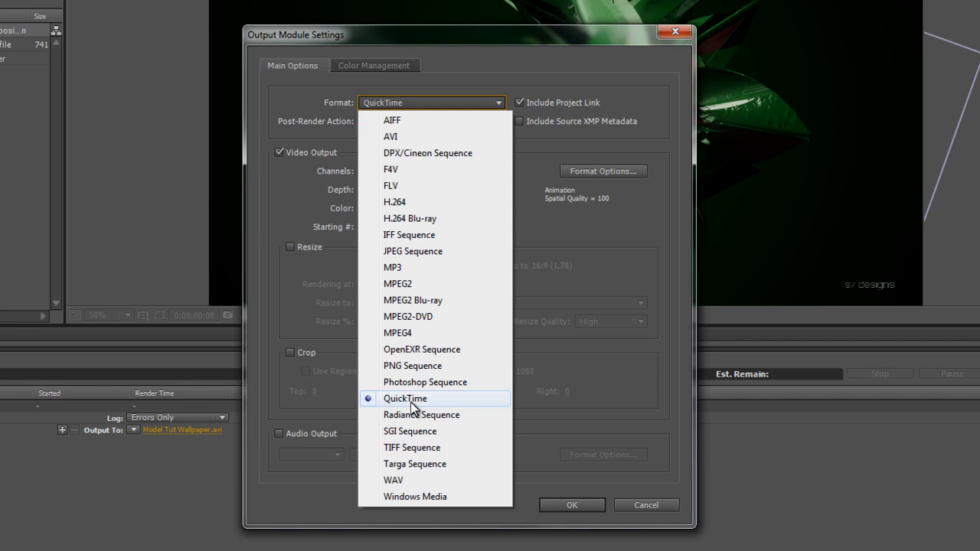
mouse_move(395, 136)
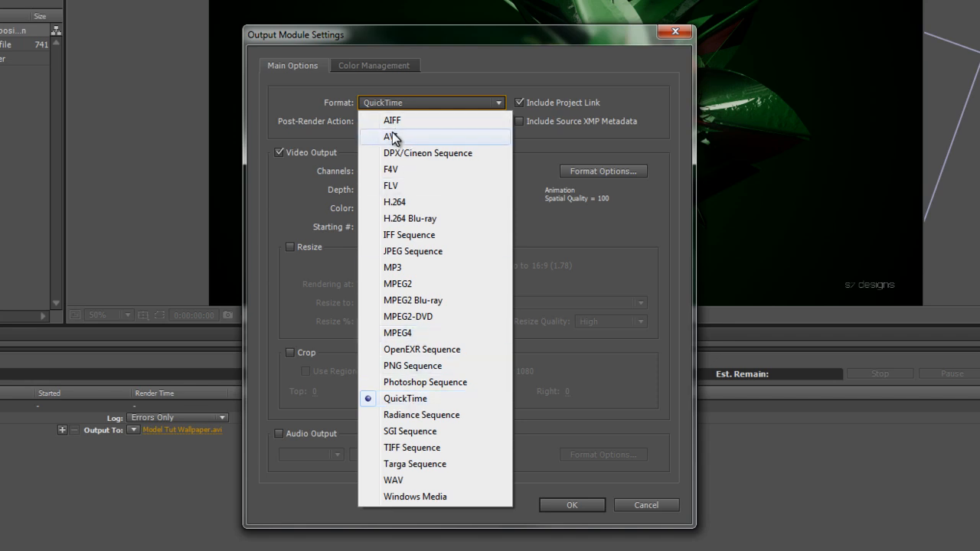
left_click(404, 398)
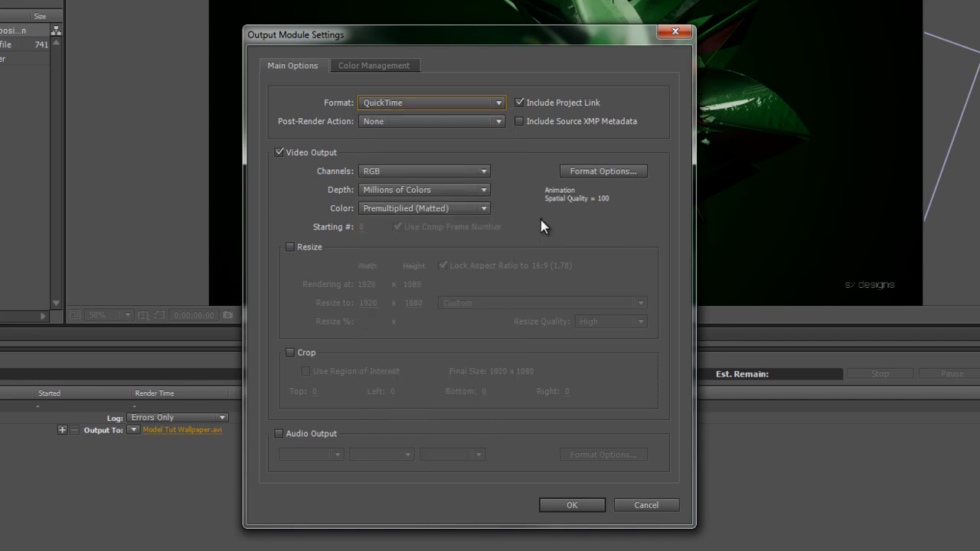
mouse_move(396, 175)
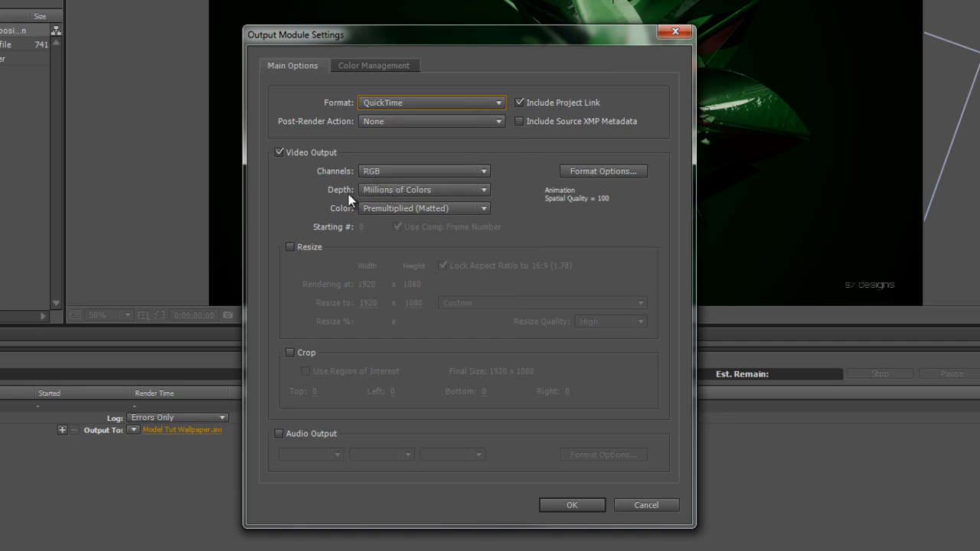
mouse_move(392, 217)
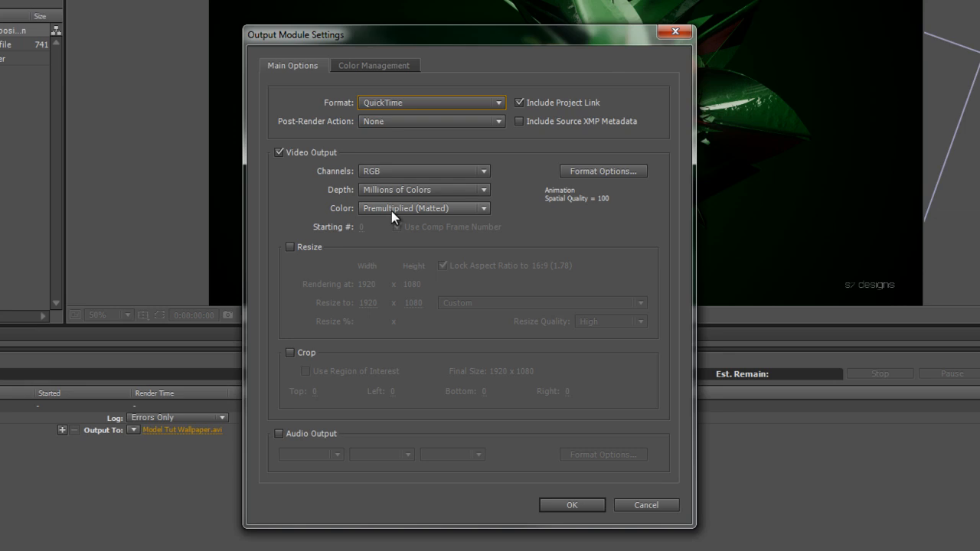
- Set the output channels to RGB + Alpha
left_click(423, 170)
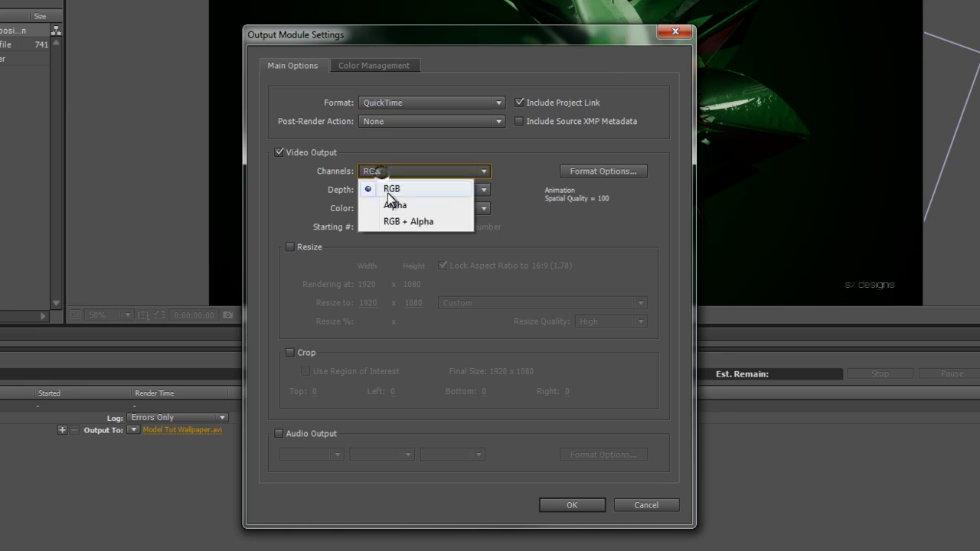
left_click(417, 221)
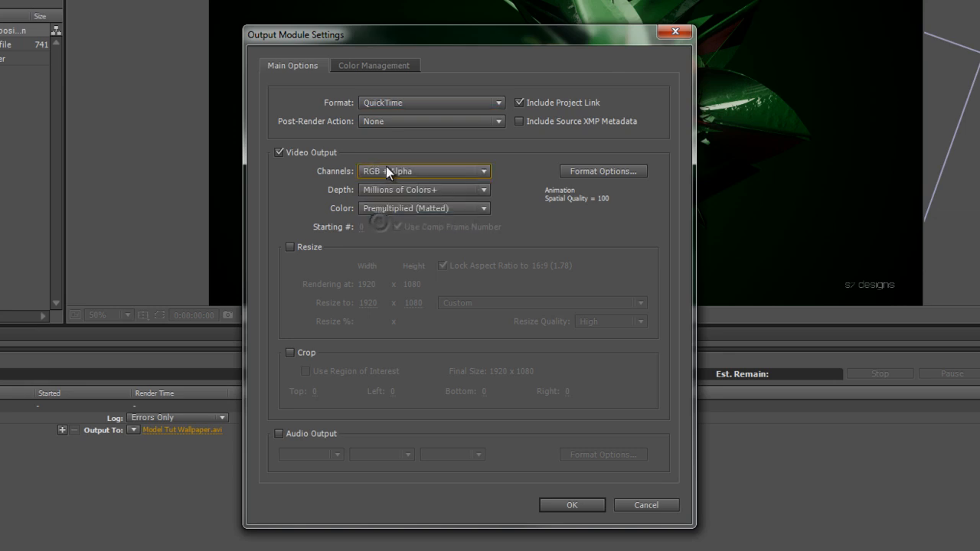
left_click(423, 170)
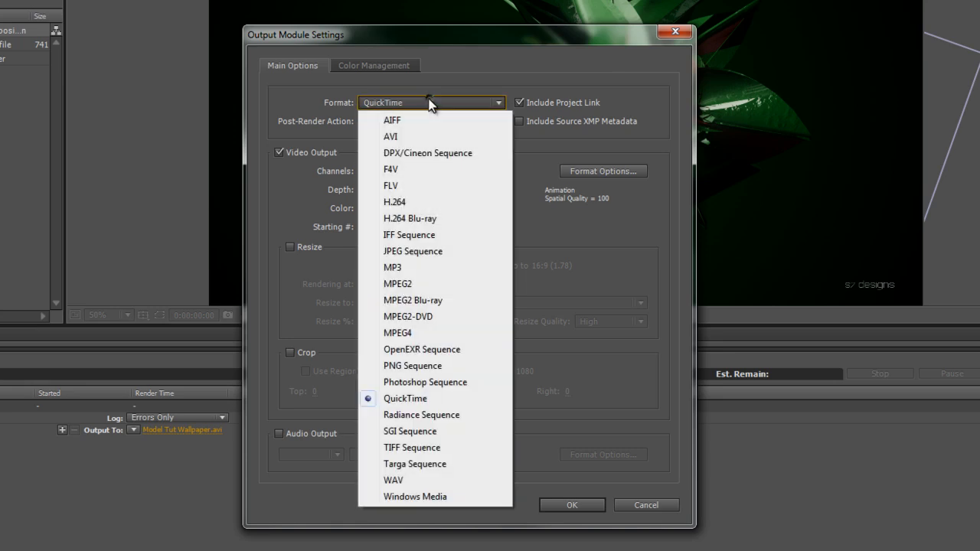
mouse_move(447, 339)
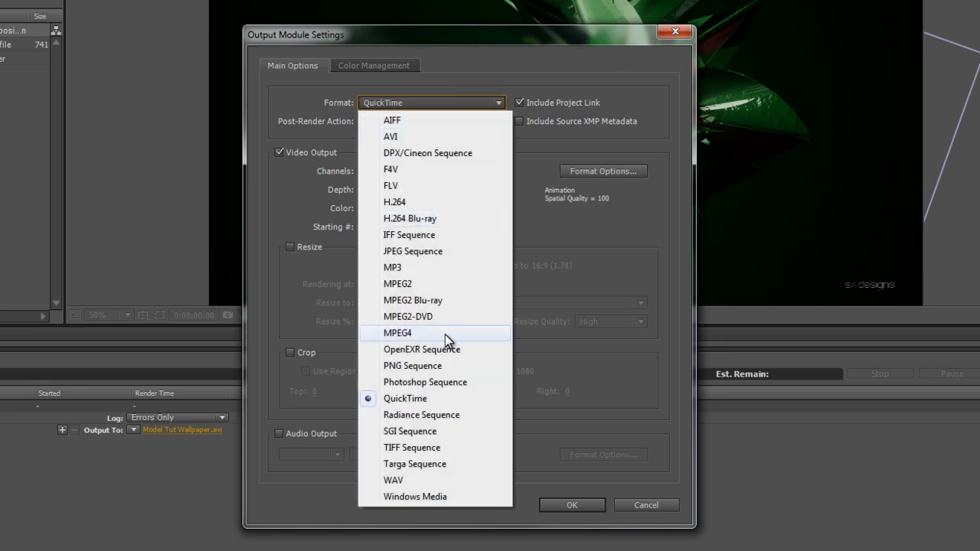
mouse_move(423, 237)
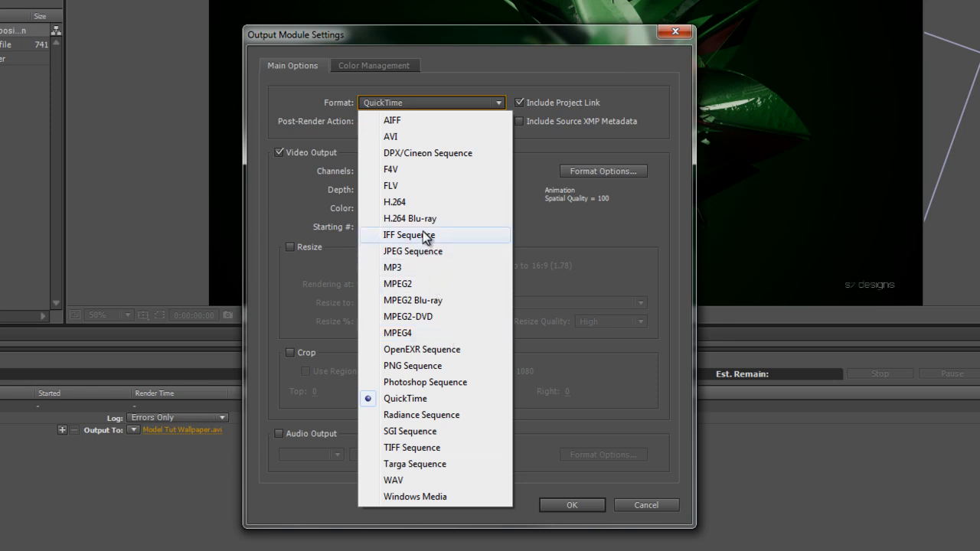
mouse_move(421, 349)
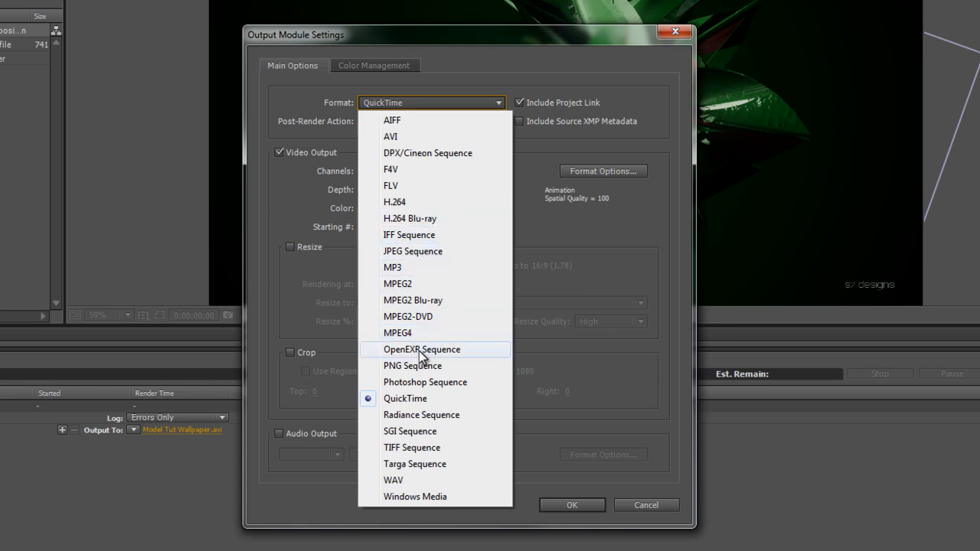
- Switch the output to PNG Sequence with compression None and review colour depth options
left_click(413, 366)
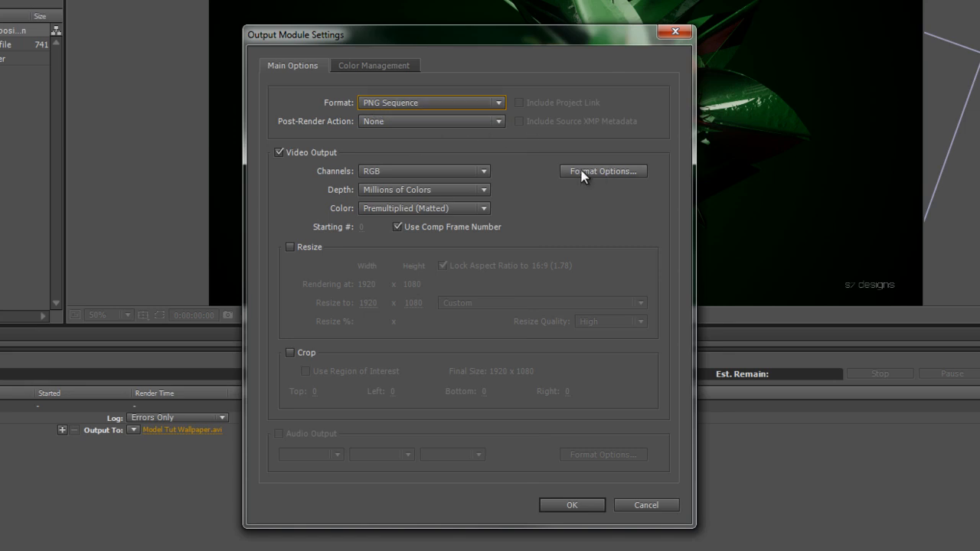
mouse_move(594, 182)
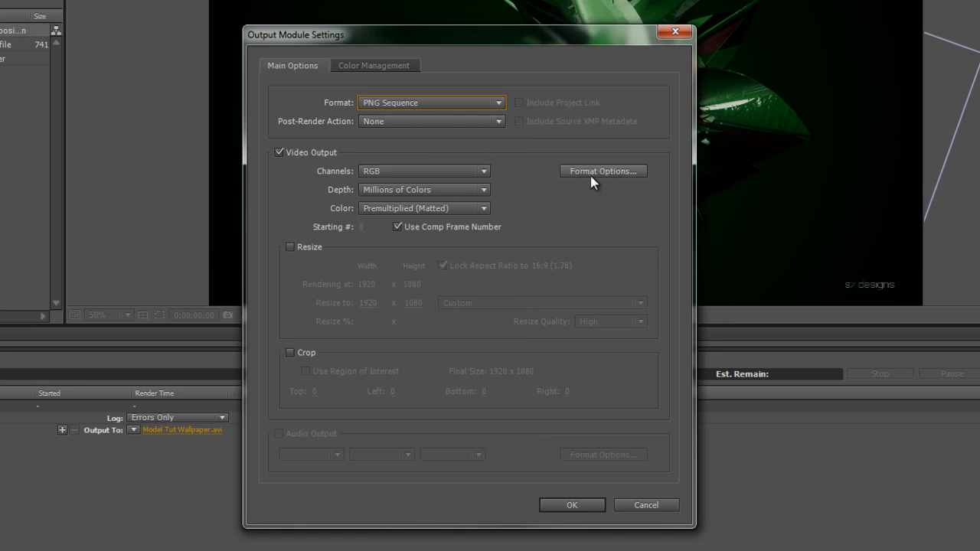
left_click(602, 171)
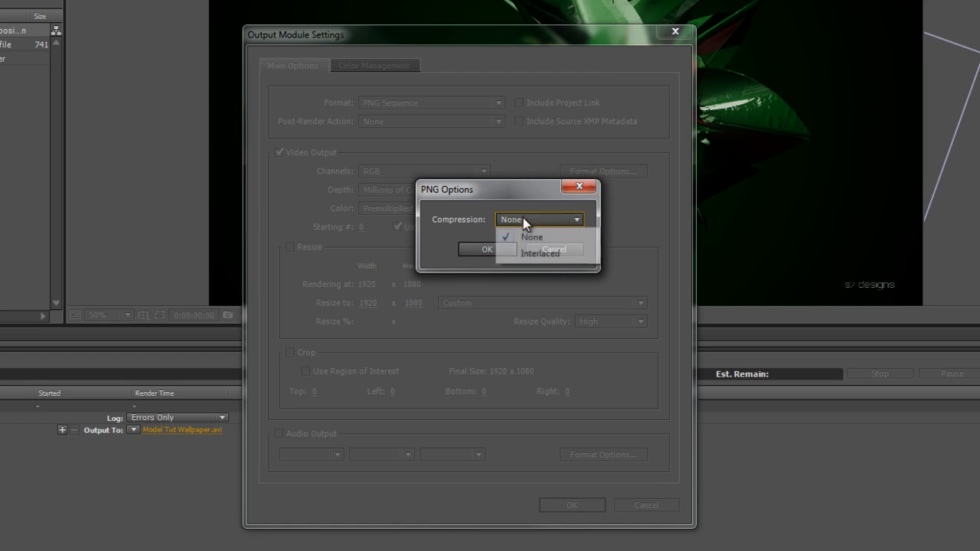
left_click(528, 238)
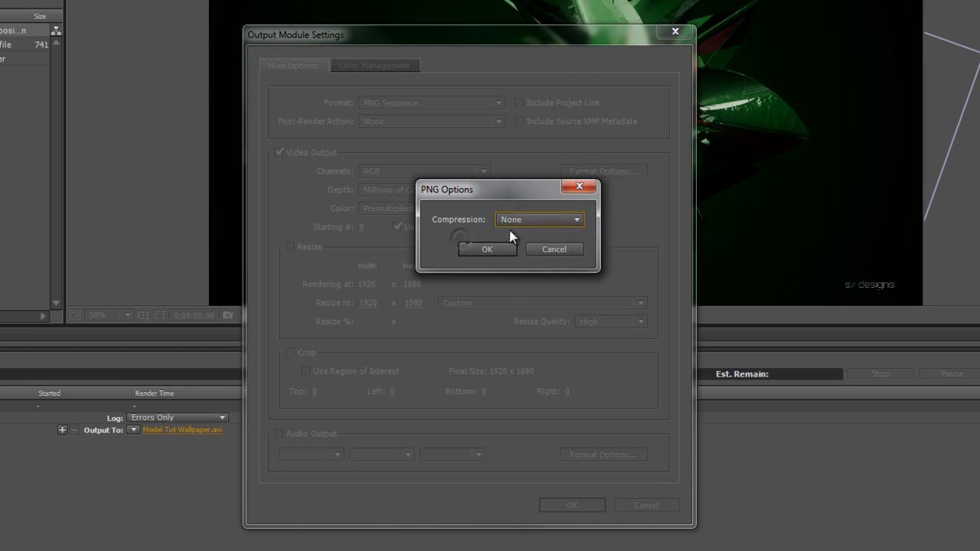
left_click(487, 249)
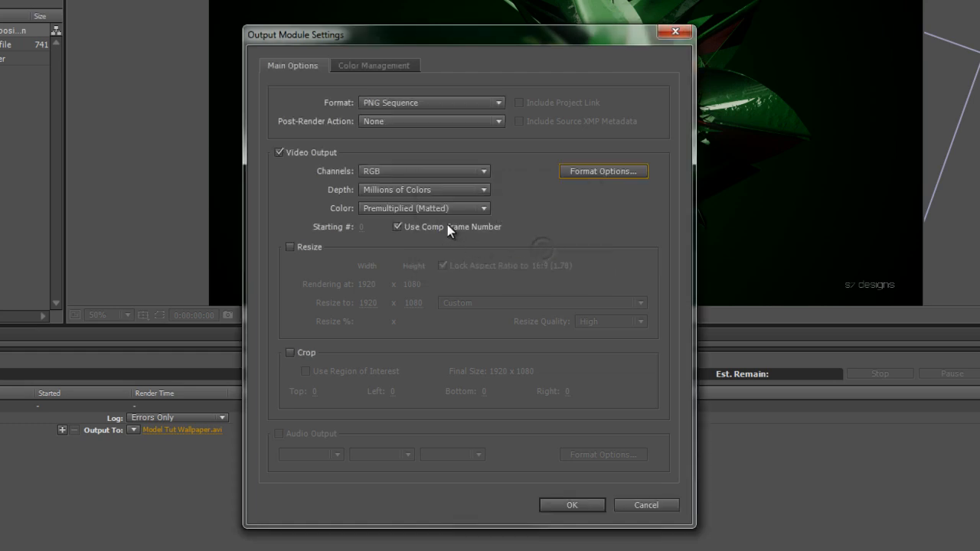
left_click(423, 189)
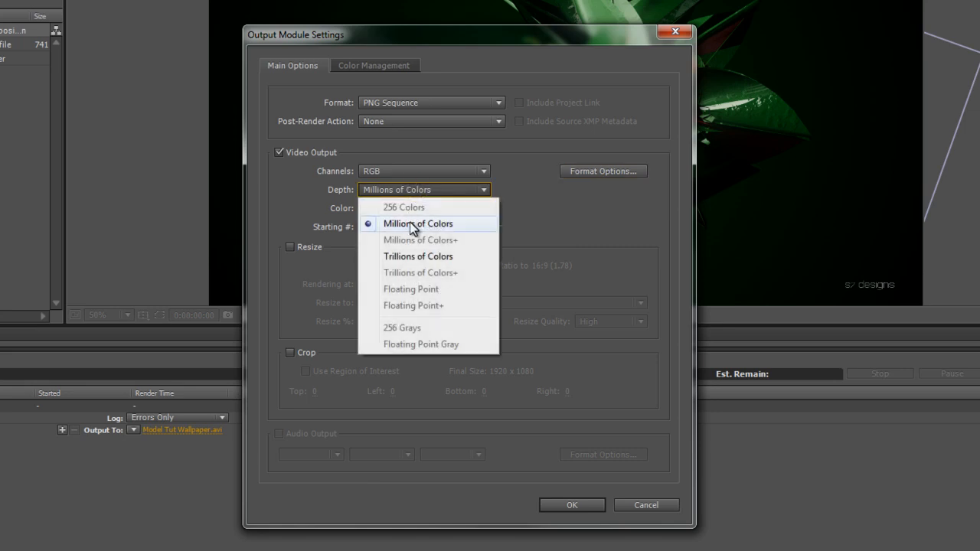
left_click(418, 257)
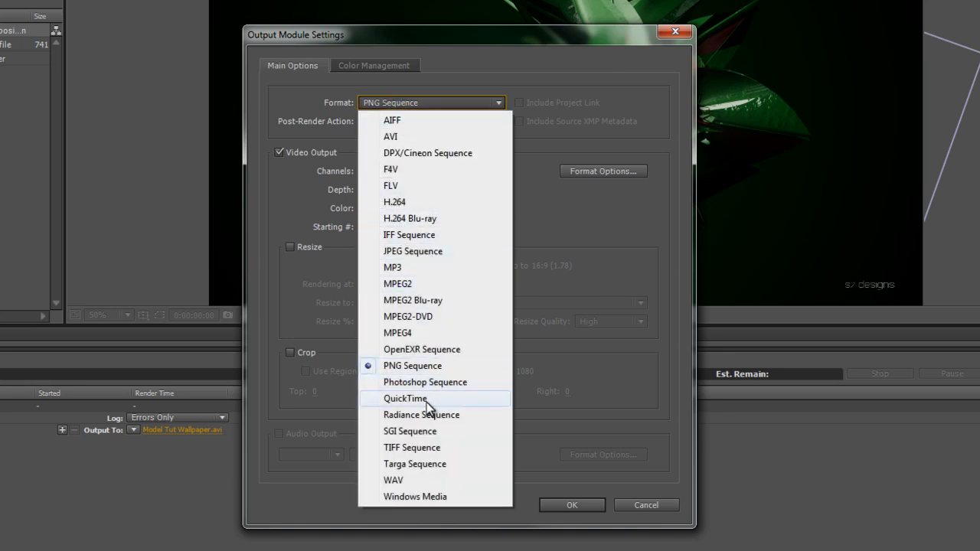
- Set the format back to QuickTime, enable audio output, and check sample rates
left_click(405, 398)
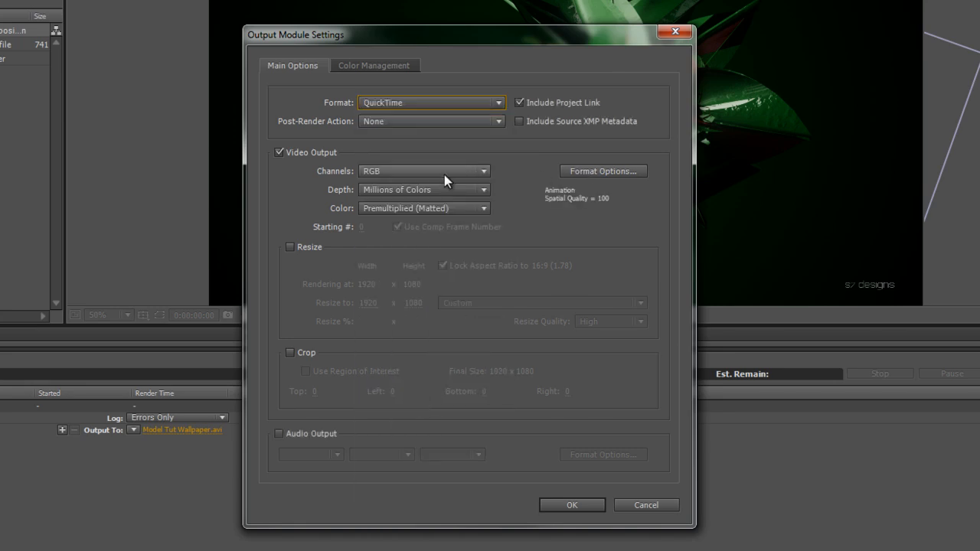
mouse_move(398, 125)
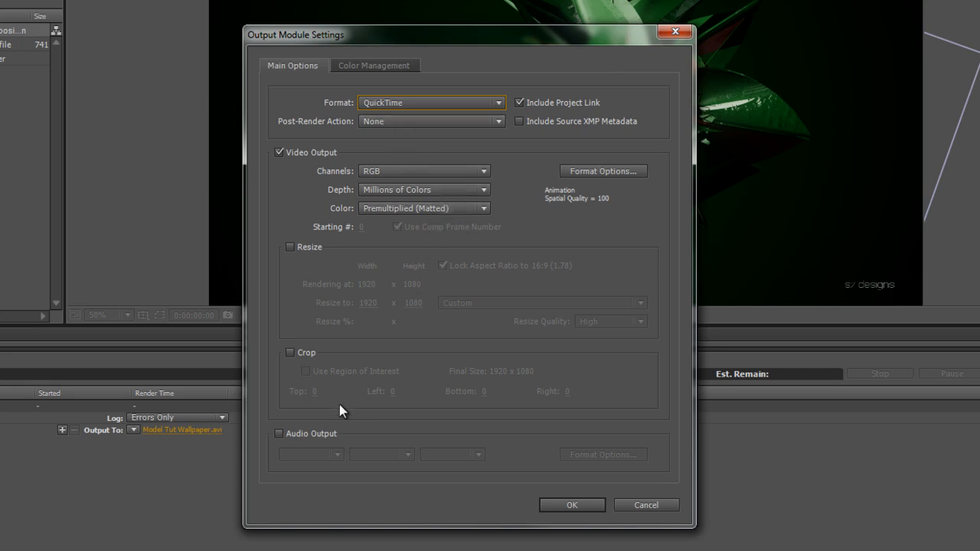
left_click(277, 434)
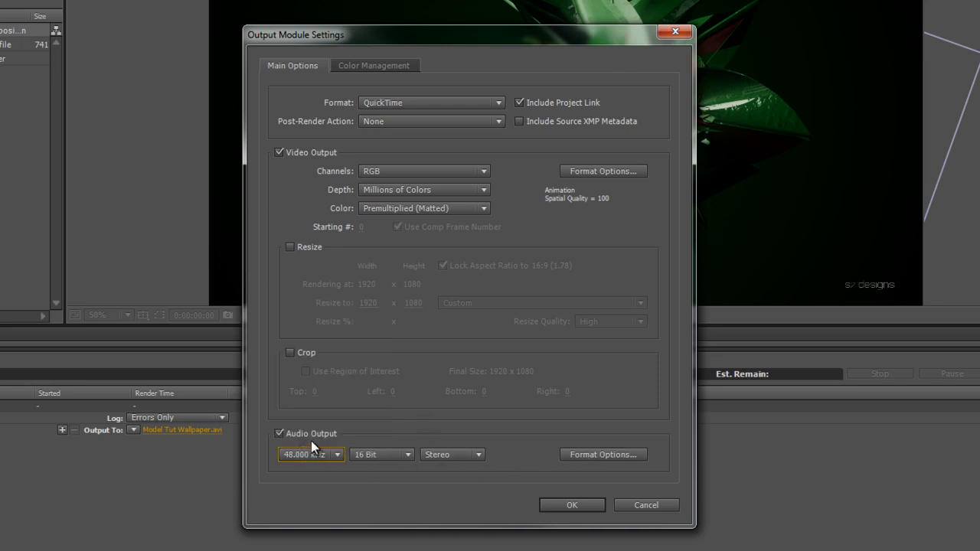
left_click(603, 454)
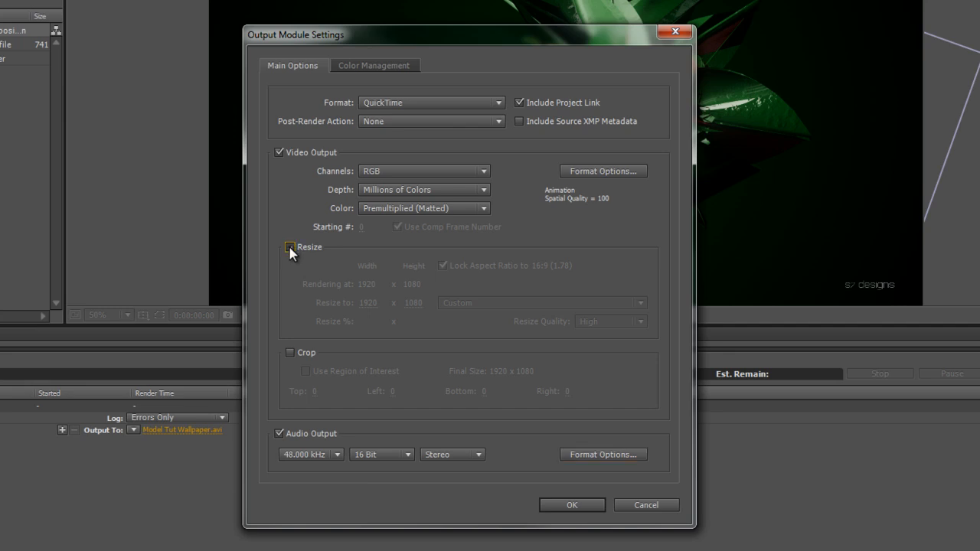
left_click(292, 247)
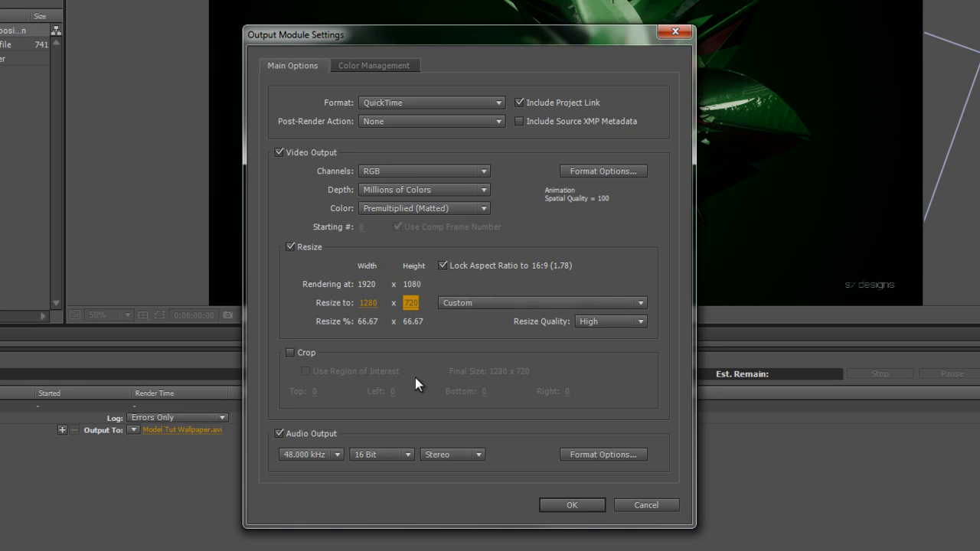
mouse_move(664, 357)
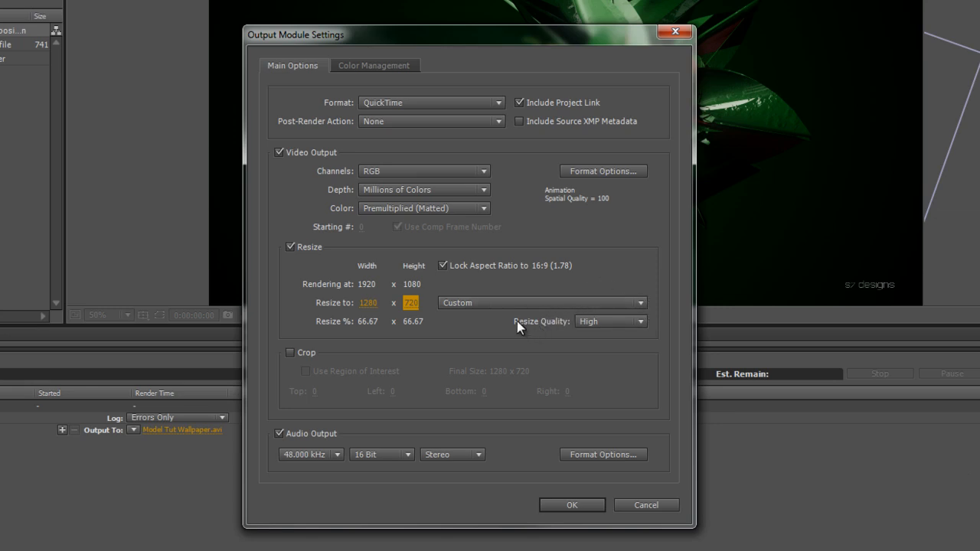
mouse_move(449, 325)
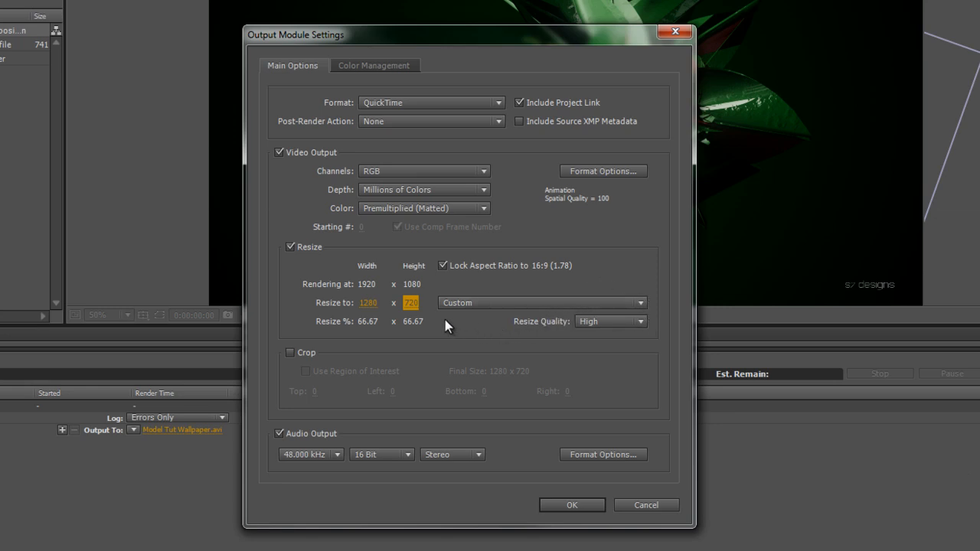
mouse_move(163, 257)
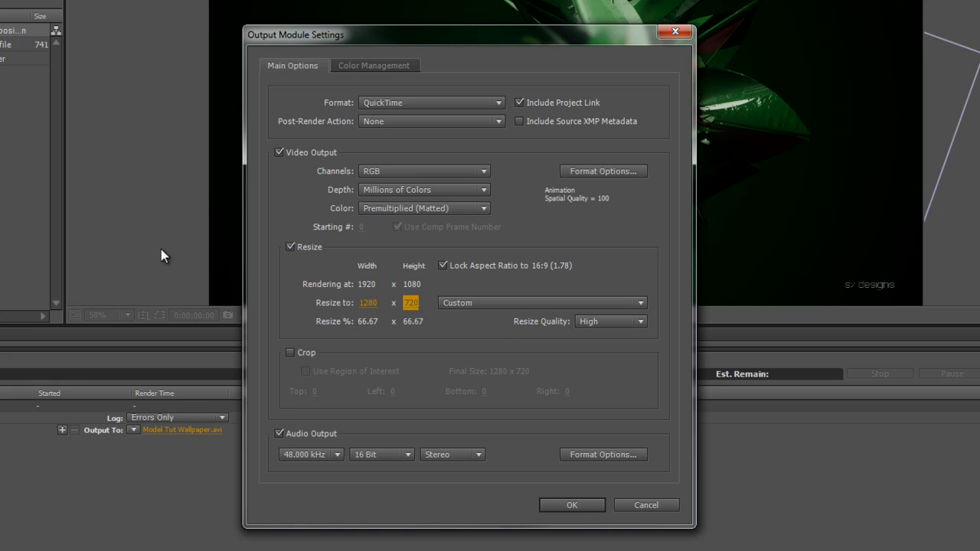
mouse_move(477, 204)
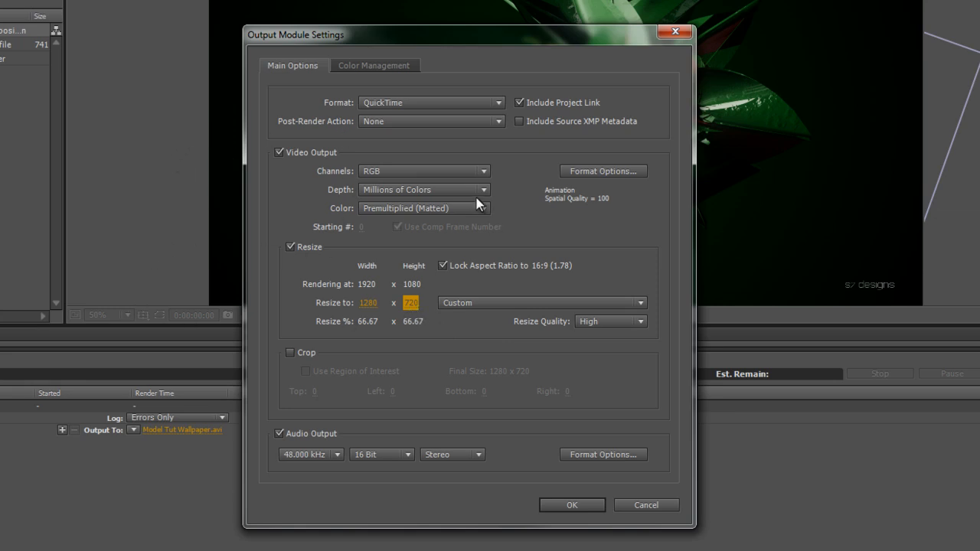
mouse_move(326, 273)
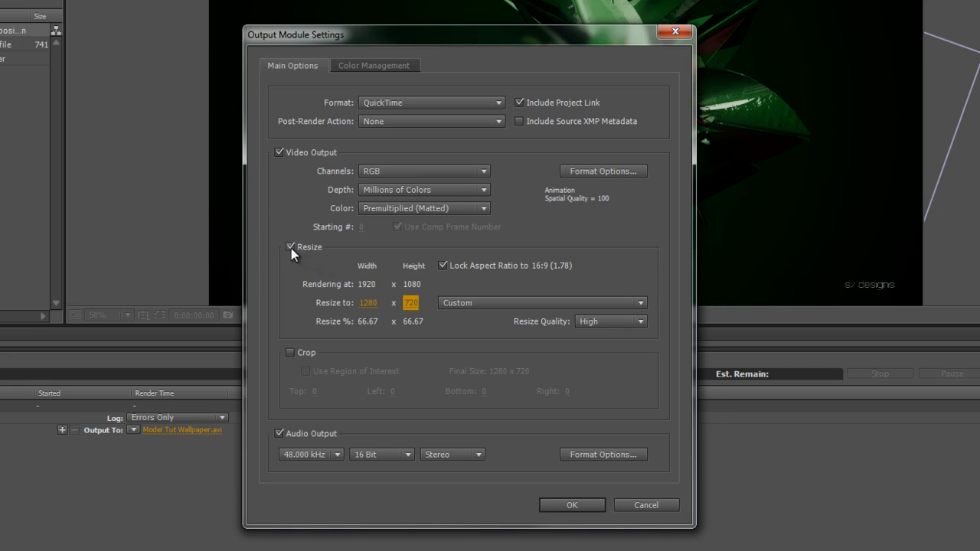
left_click(291, 247)
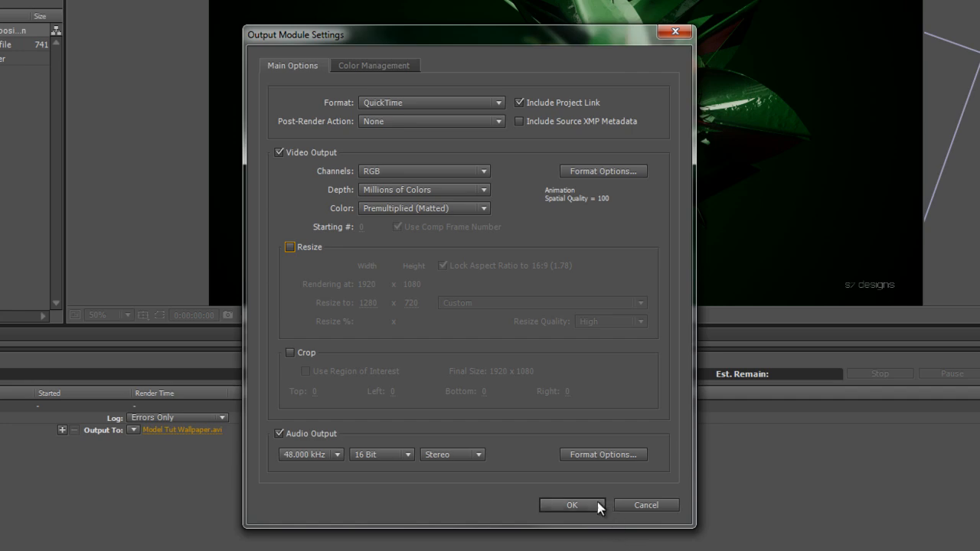
- Accept the output module settings, check the .mov save location, and return to the timeline
left_click(572, 505)
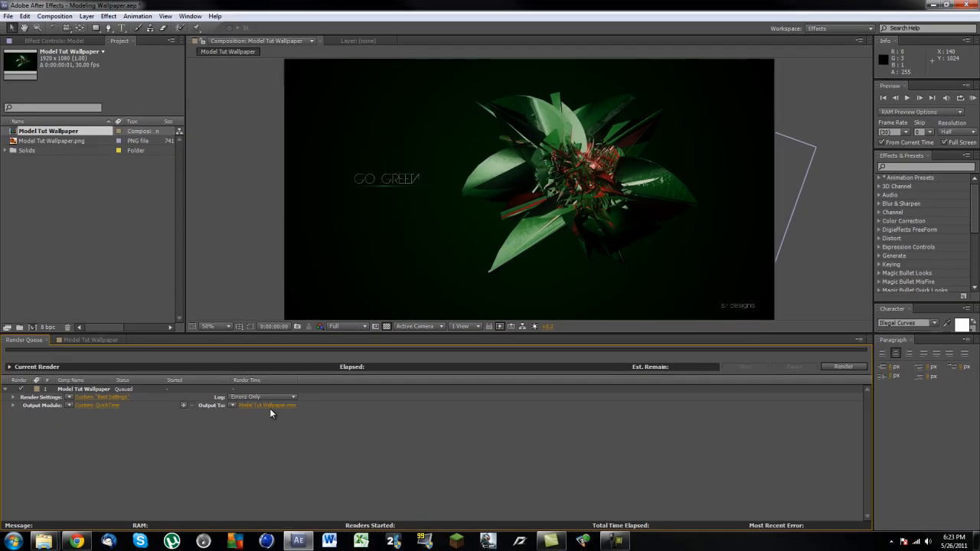
mouse_move(246, 408)
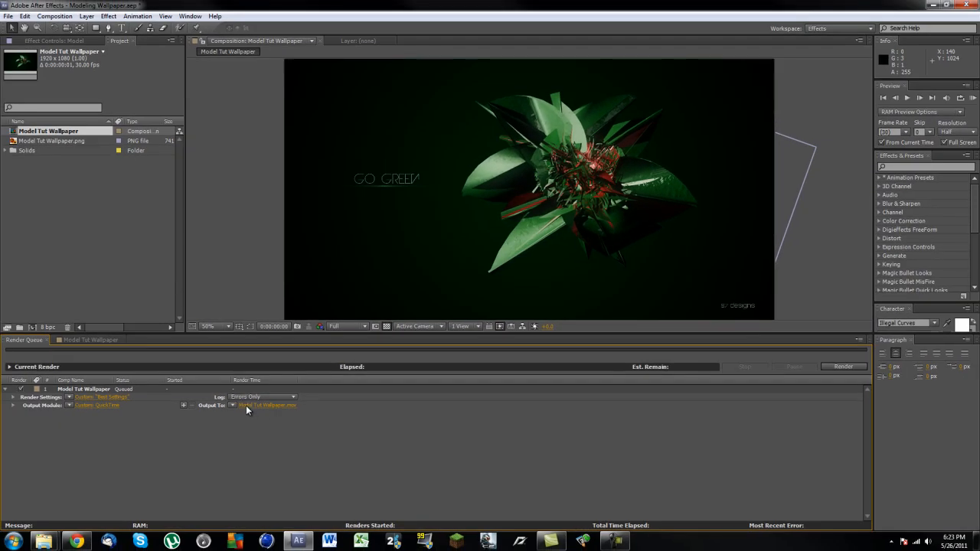
left_click(267, 405)
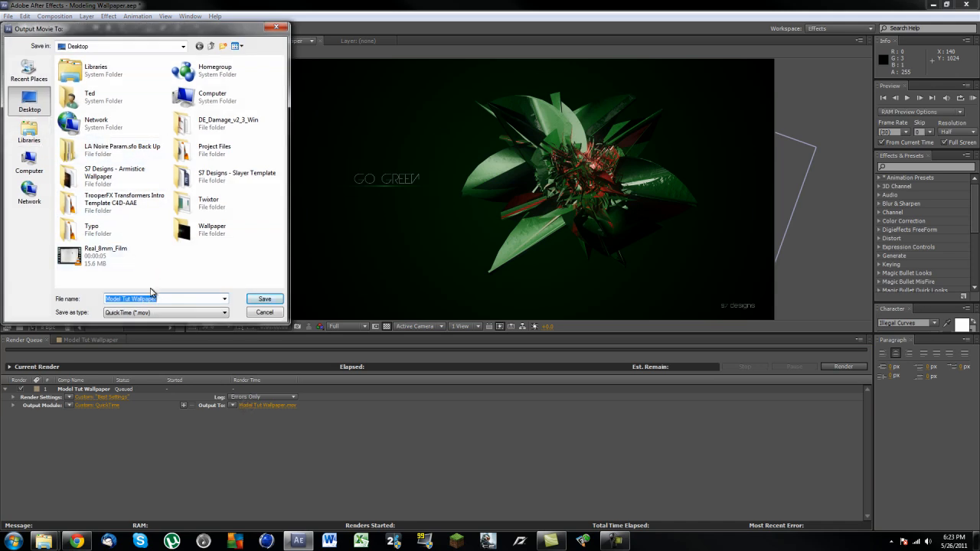
mouse_move(188, 264)
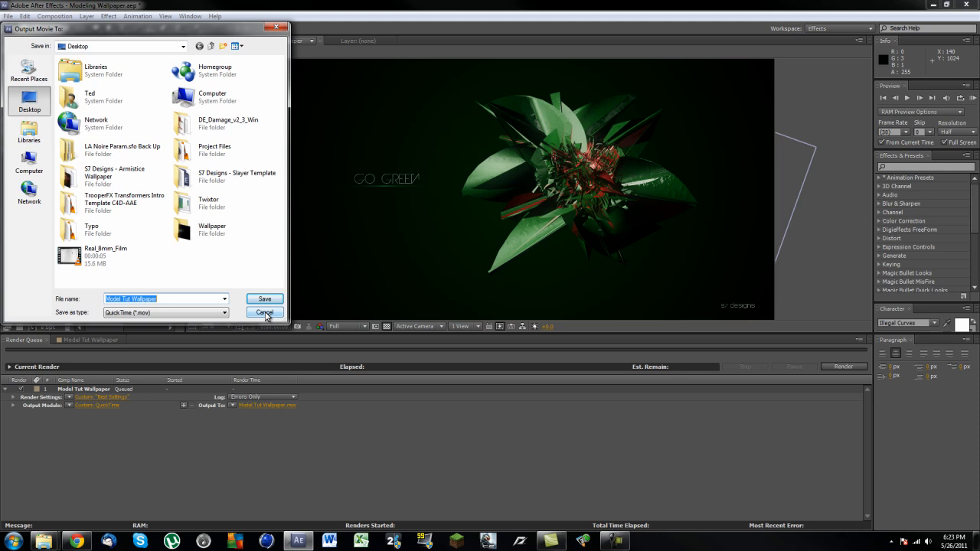
left_click(264, 312)
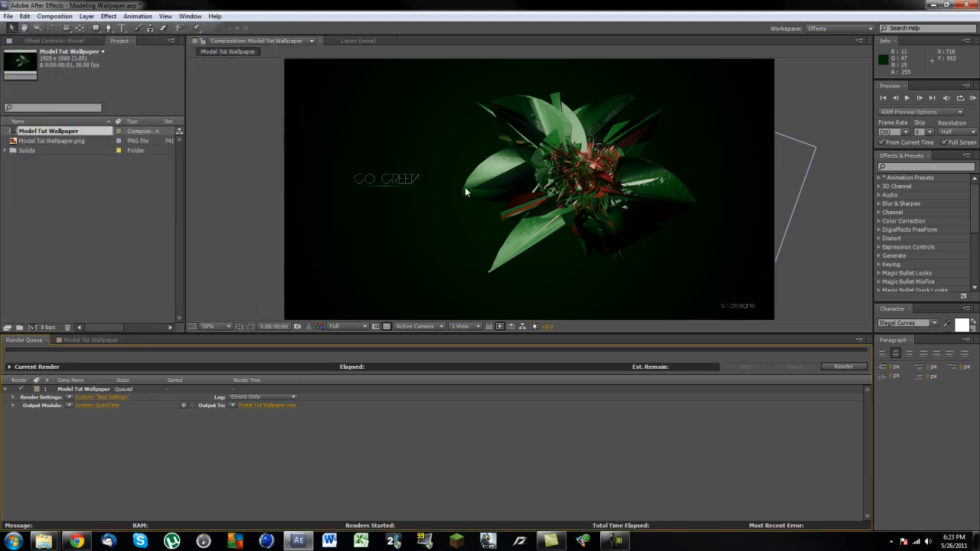
left_click(91, 340)
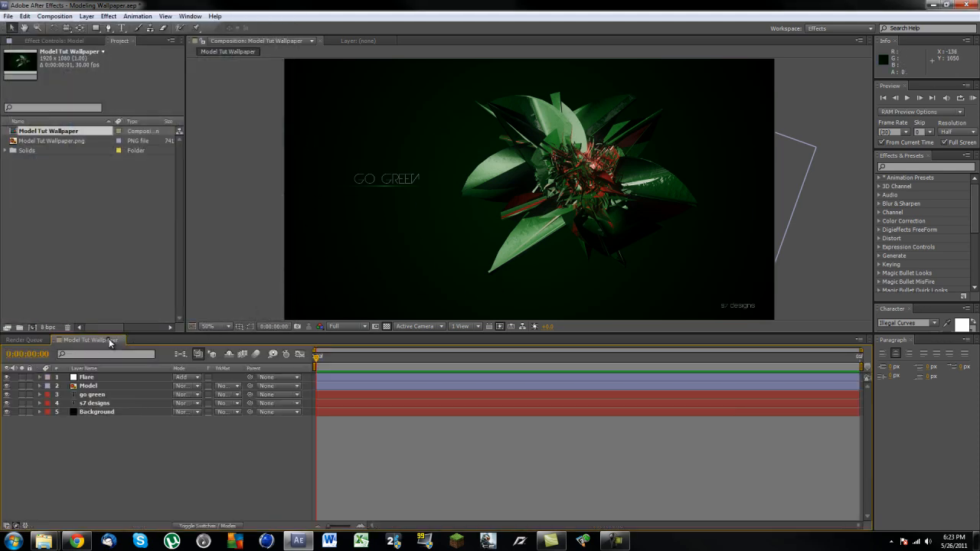
mouse_move(486, 364)
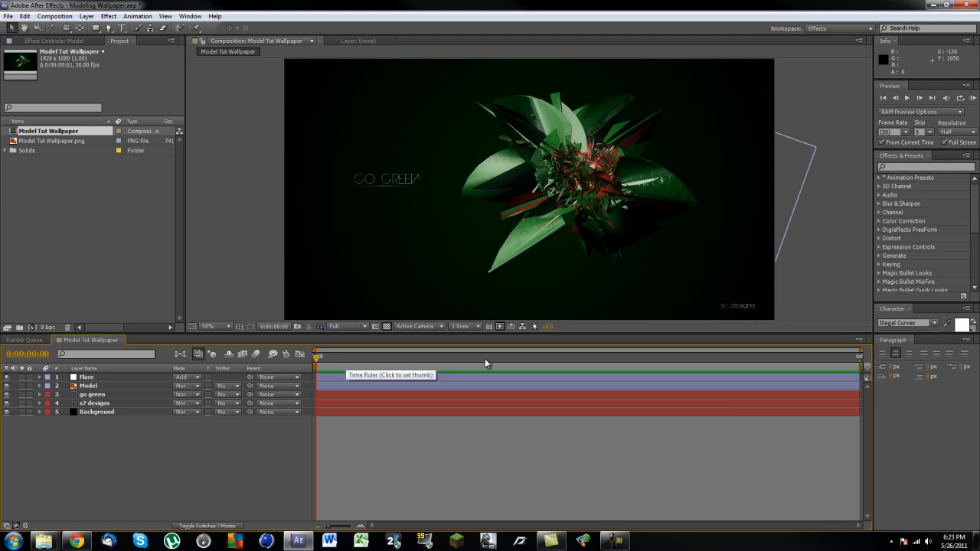
mouse_move(496, 349)
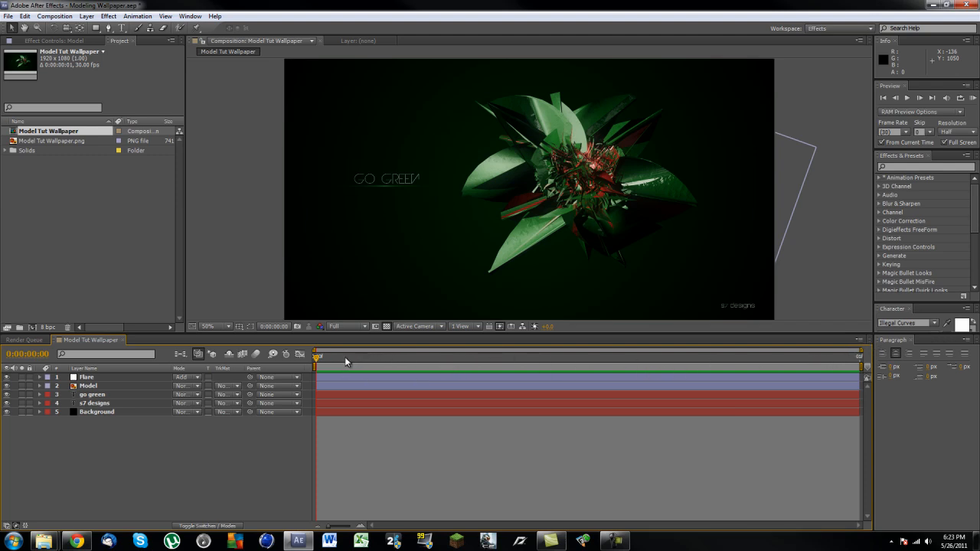
mouse_move(343, 352)
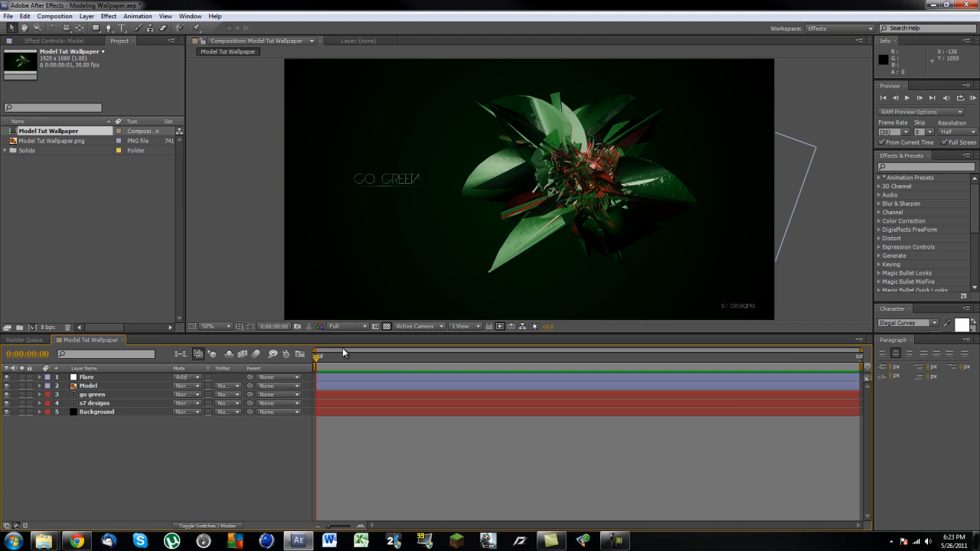
mouse_move(388, 133)
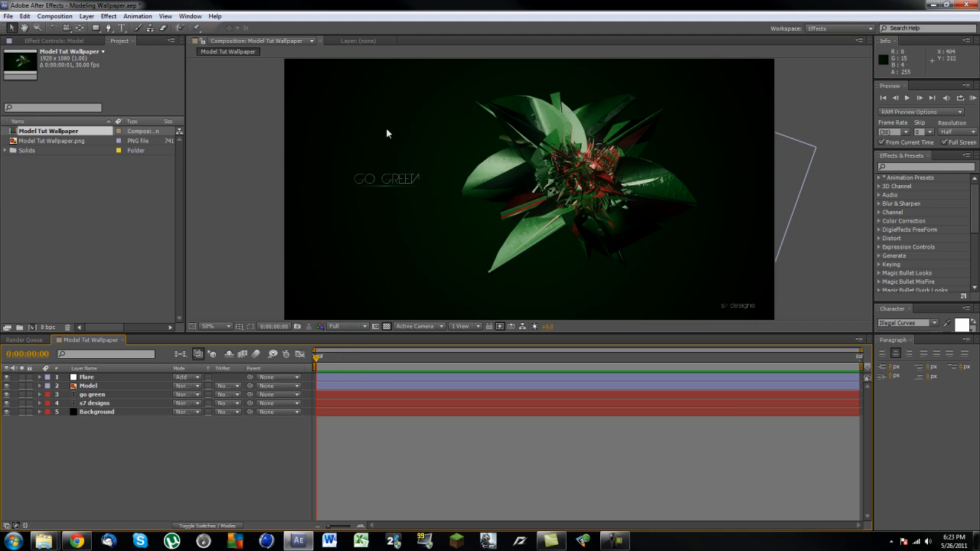
mouse_move(413, 202)
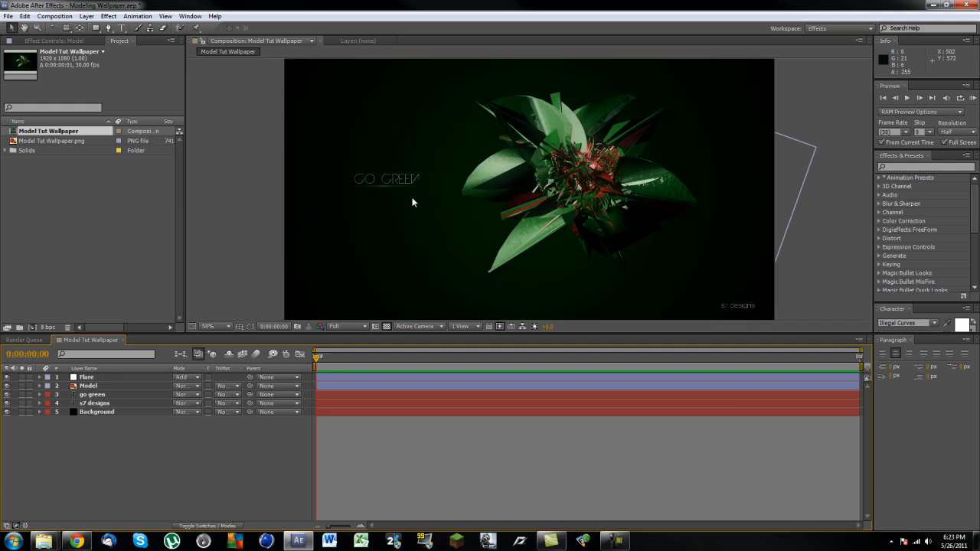
mouse_move(284, 267)
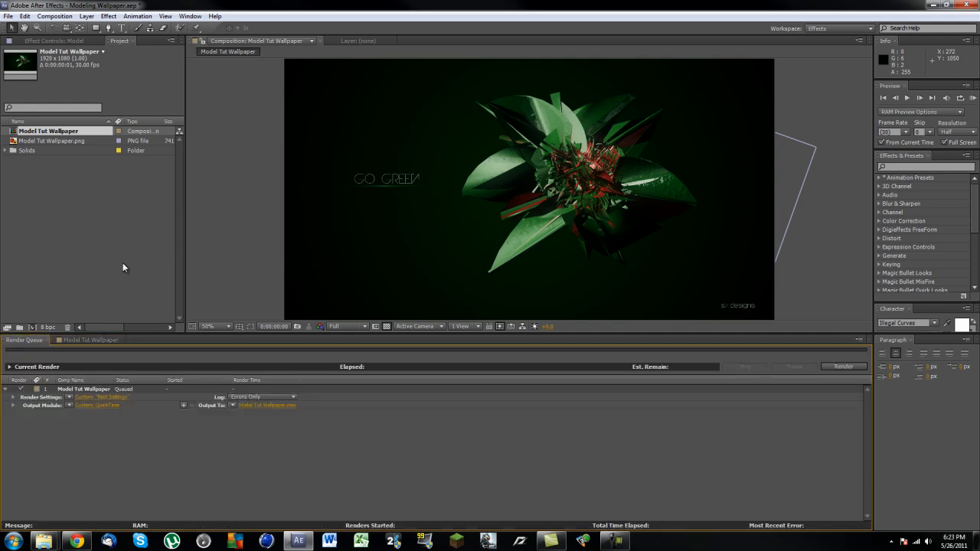
- Open the Edit menu to reach the Memory & Multiprocessing preferences
left_click(26, 15)
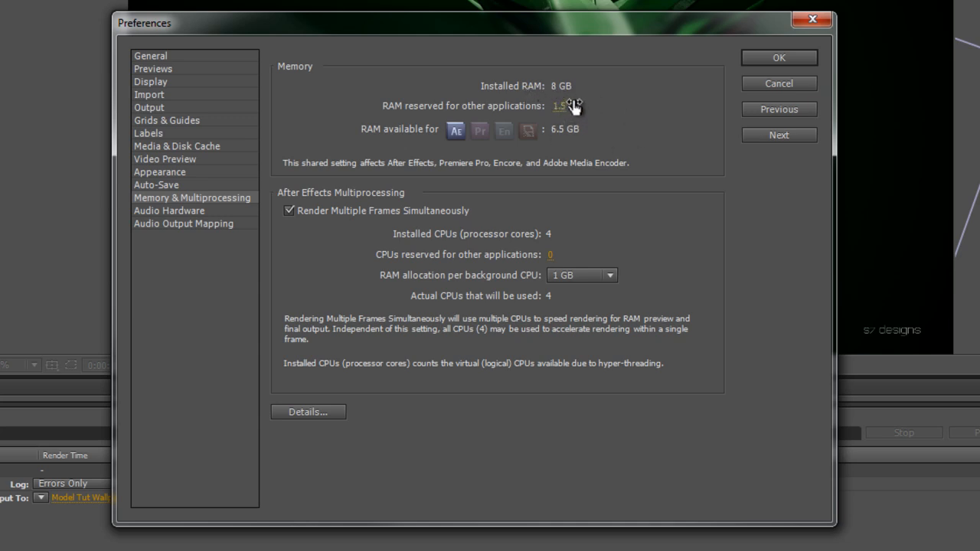
mouse_move(605, 120)
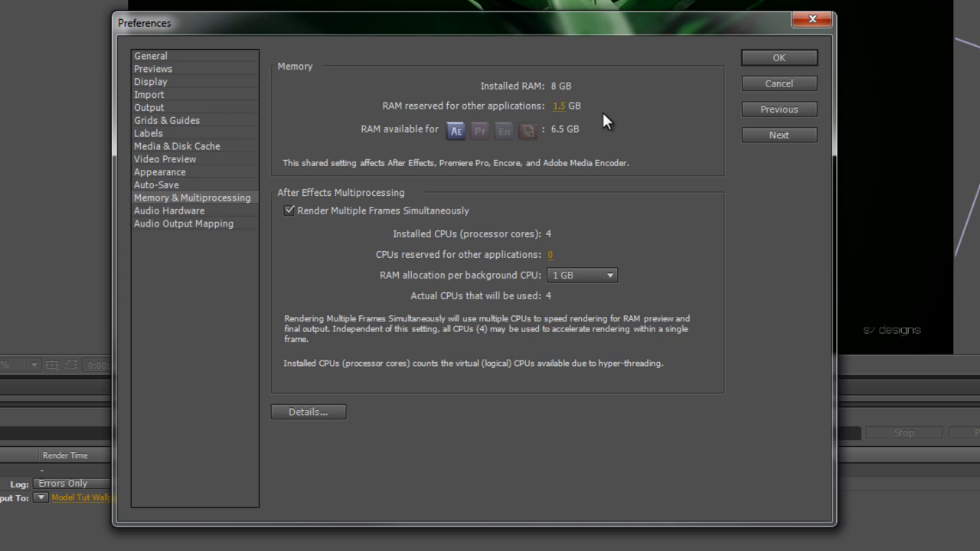
mouse_move(357, 181)
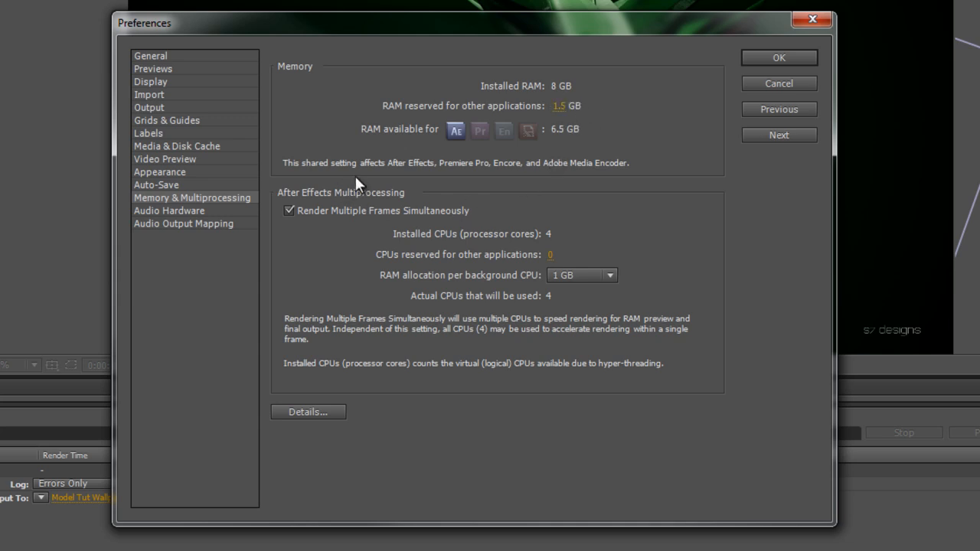
left_click(290, 211)
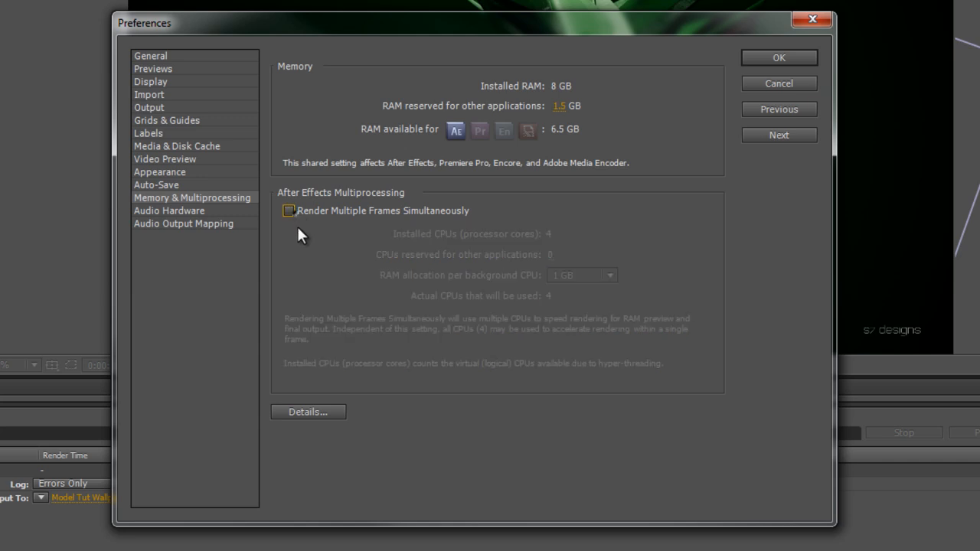
left_click(286, 211)
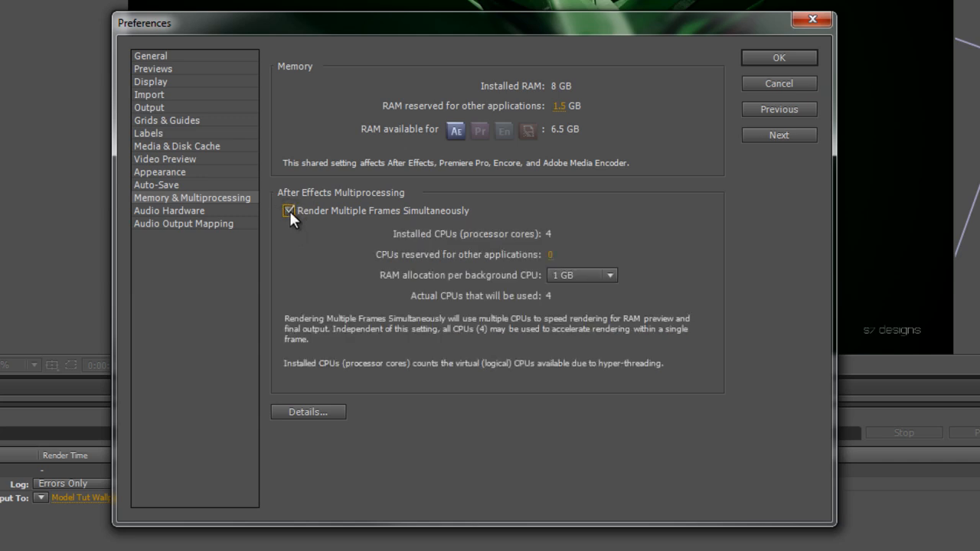
mouse_move(354, 238)
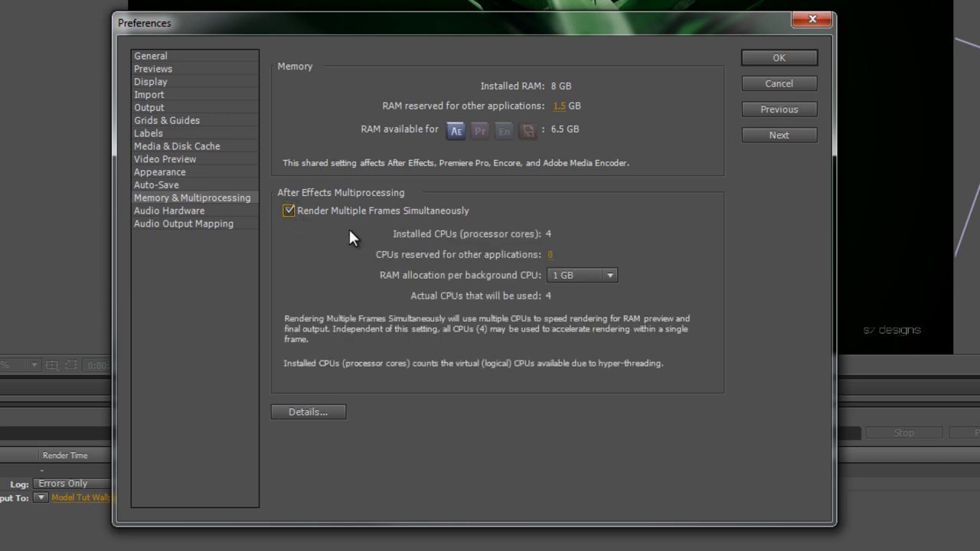
mouse_move(559, 195)
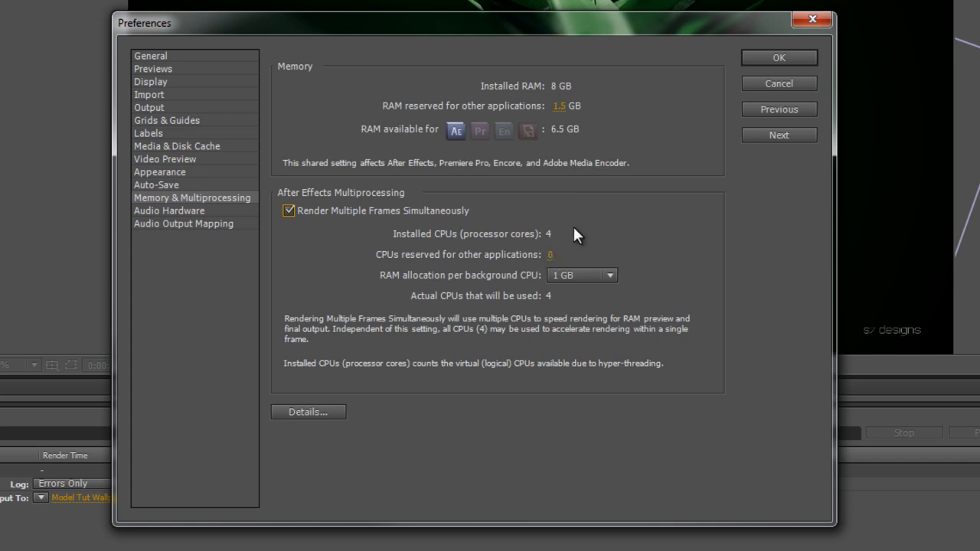
mouse_move(570, 252)
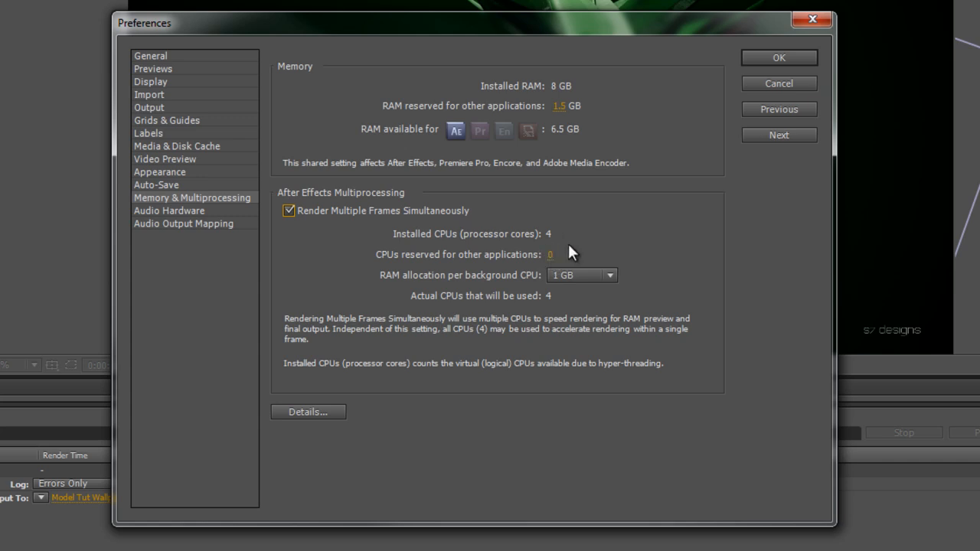
mouse_move(506, 253)
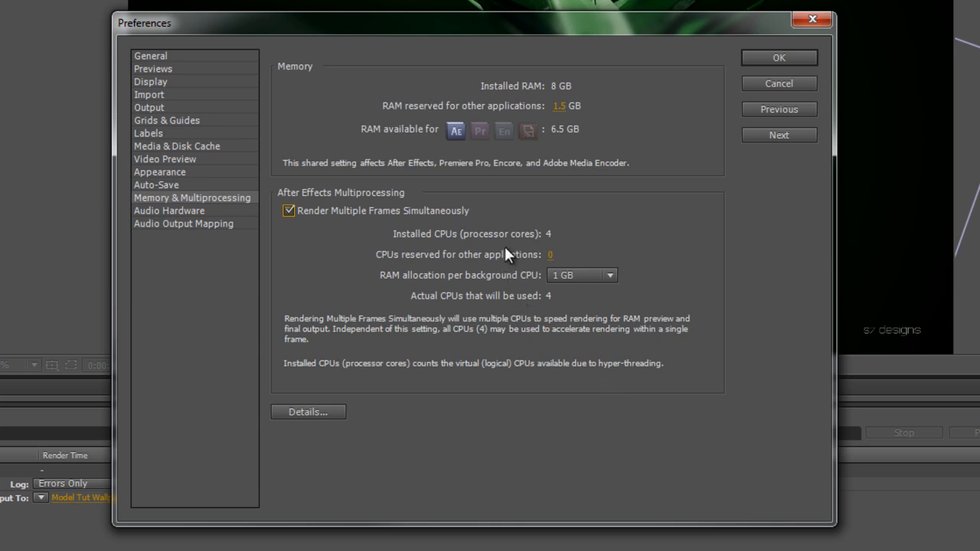
mouse_move(512, 216)
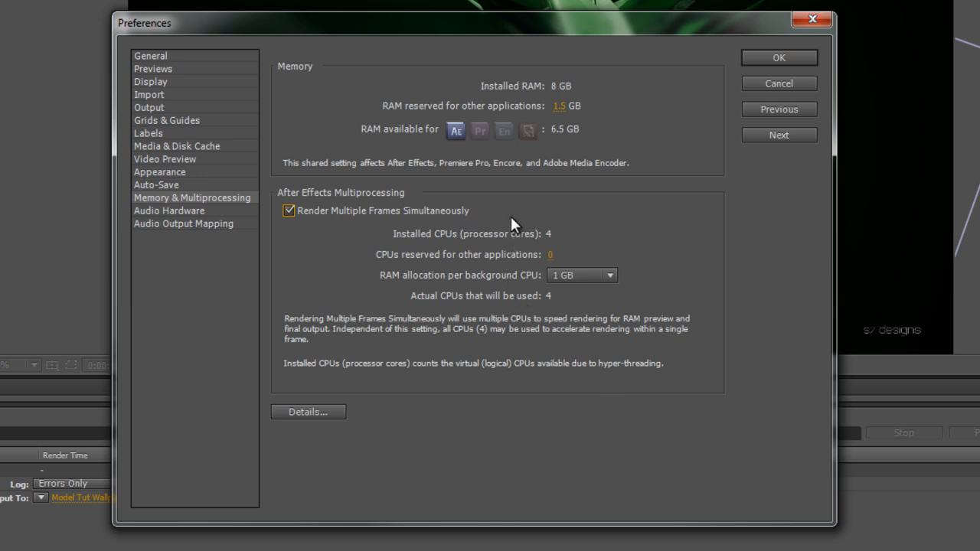
mouse_move(464, 251)
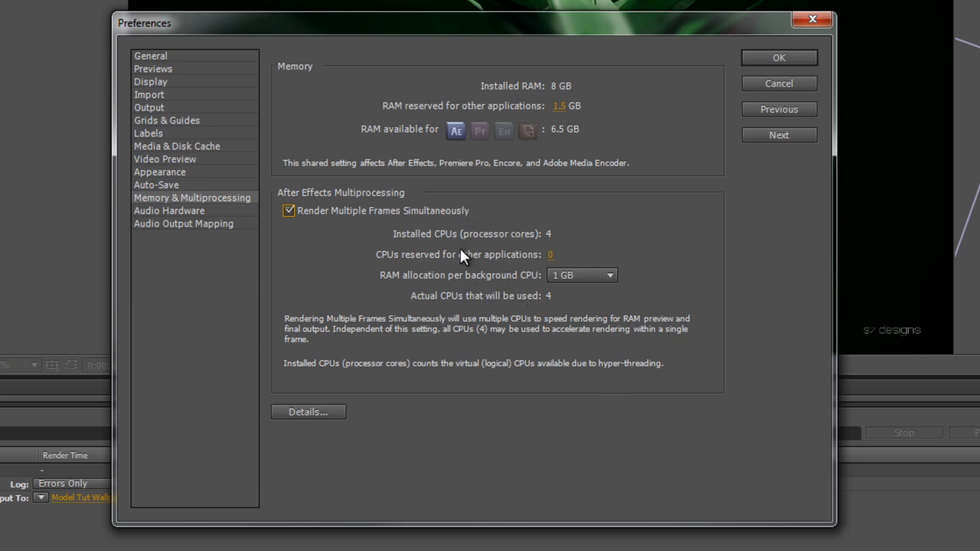
mouse_move(587, 268)
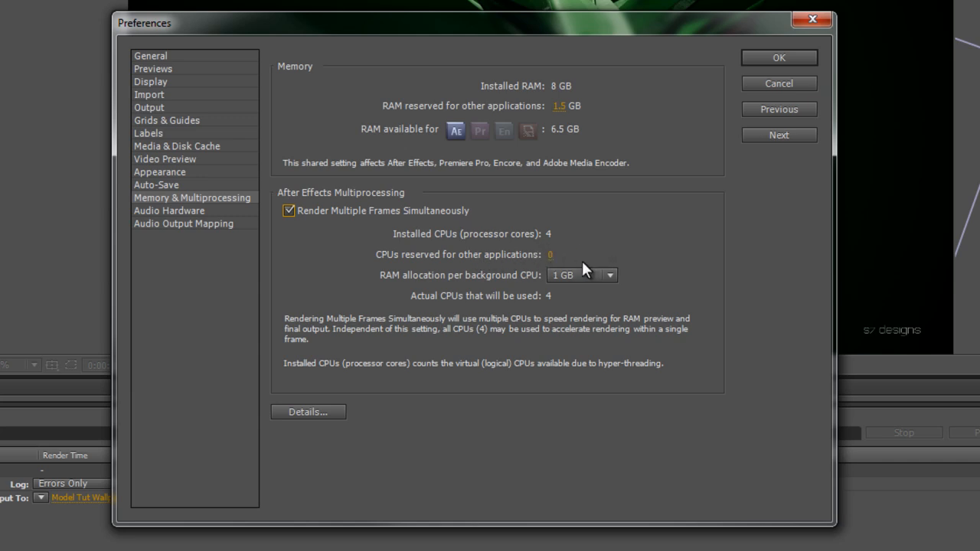
mouse_move(349, 215)
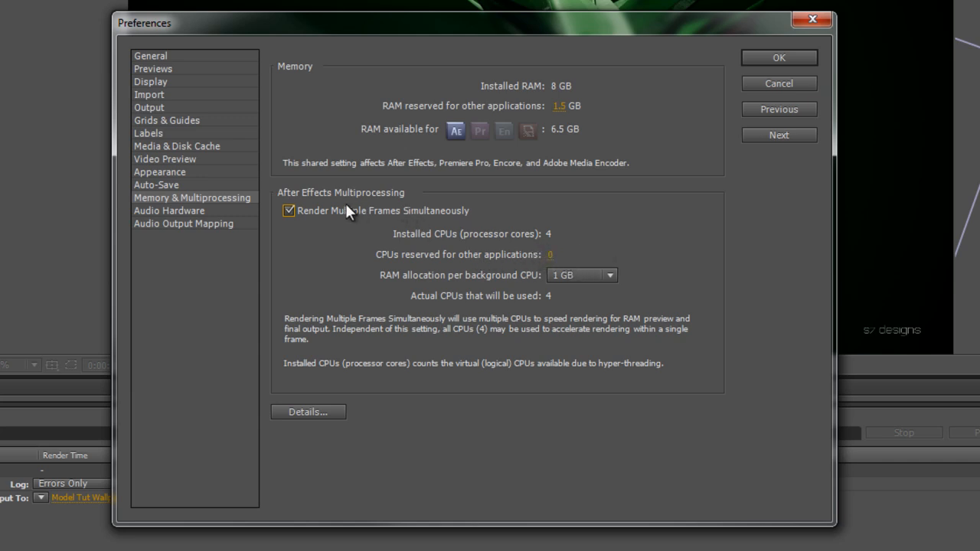
mouse_move(295, 221)
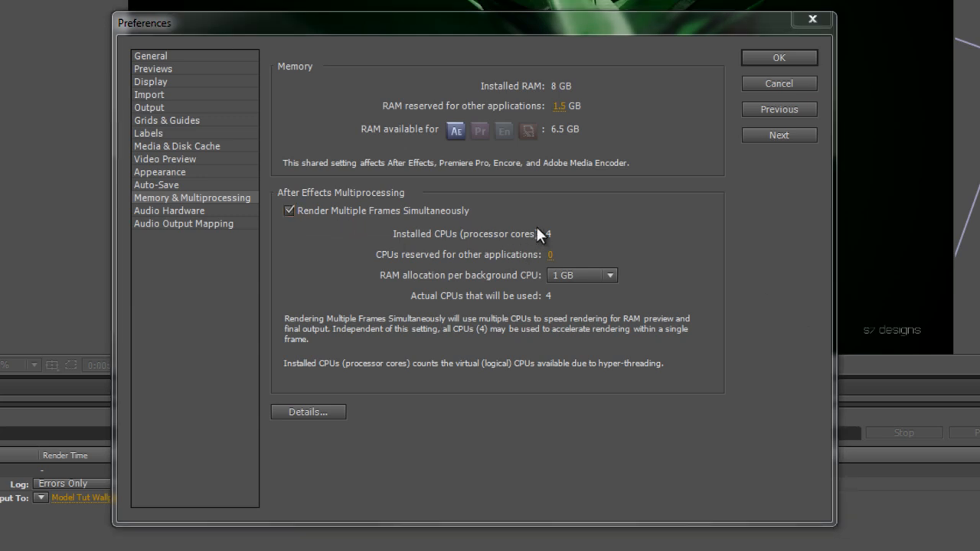
mouse_move(472, 274)
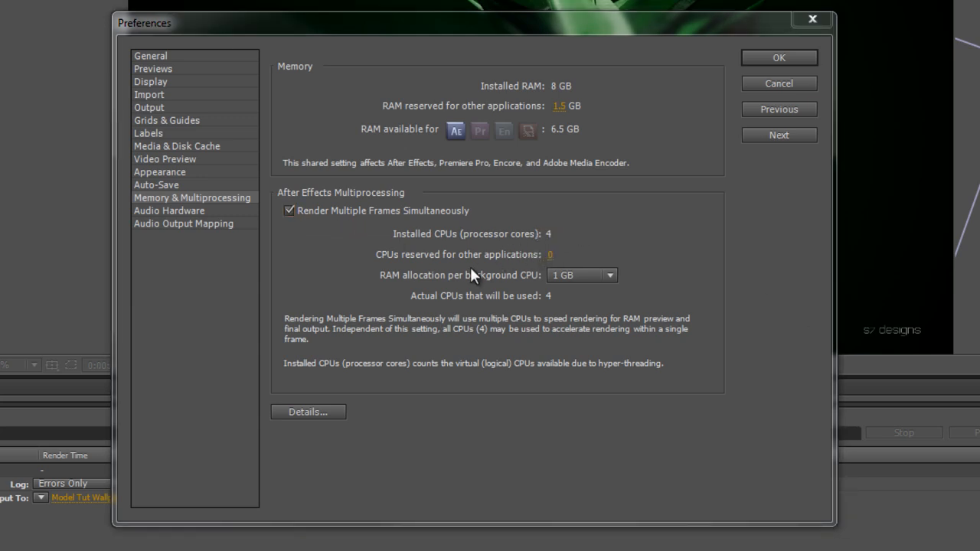
mouse_move(382, 266)
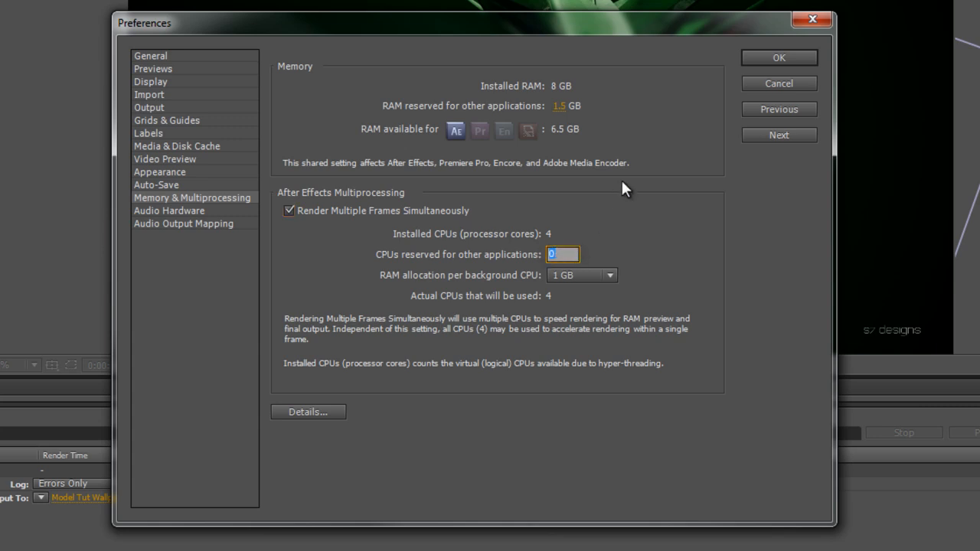
type("1")
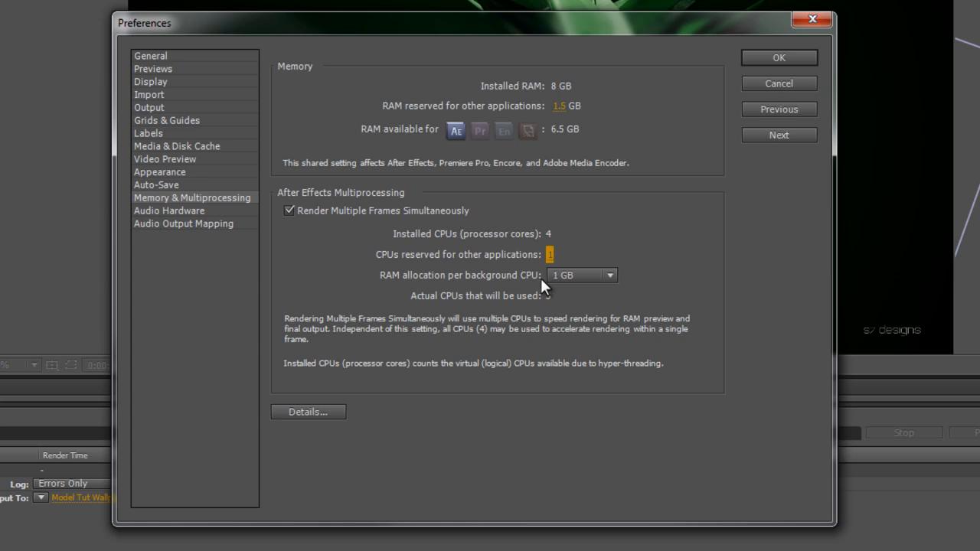
left_click(549, 254)
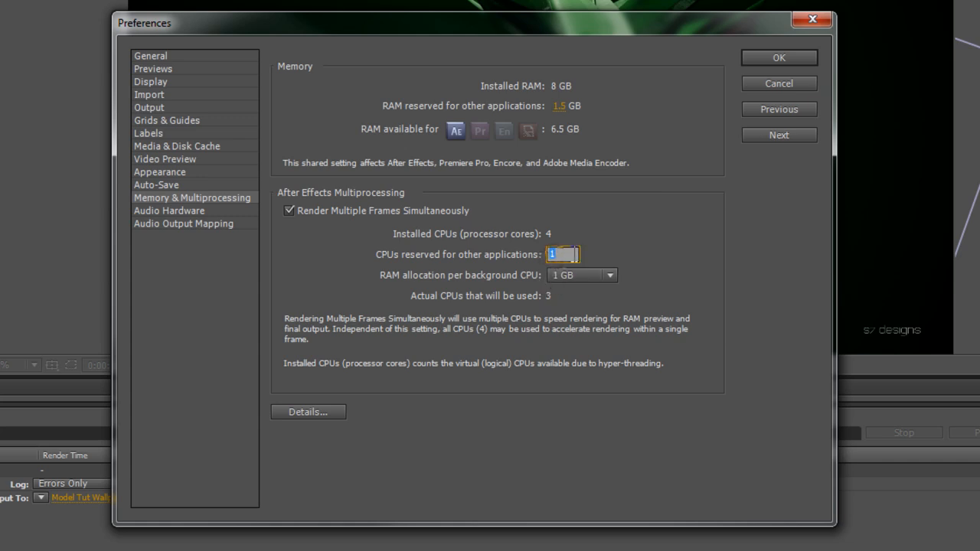
type("0")
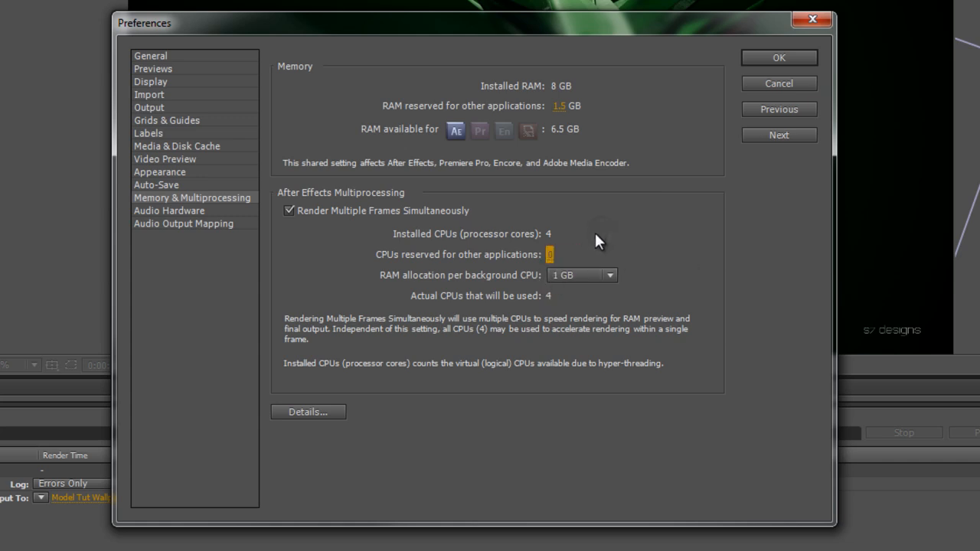
mouse_move(586, 236)
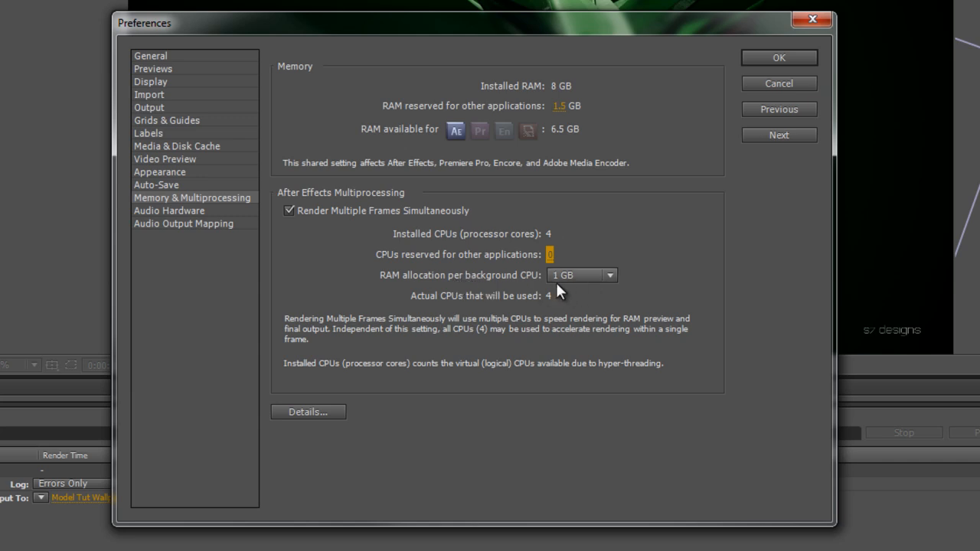
left_click(610, 275)
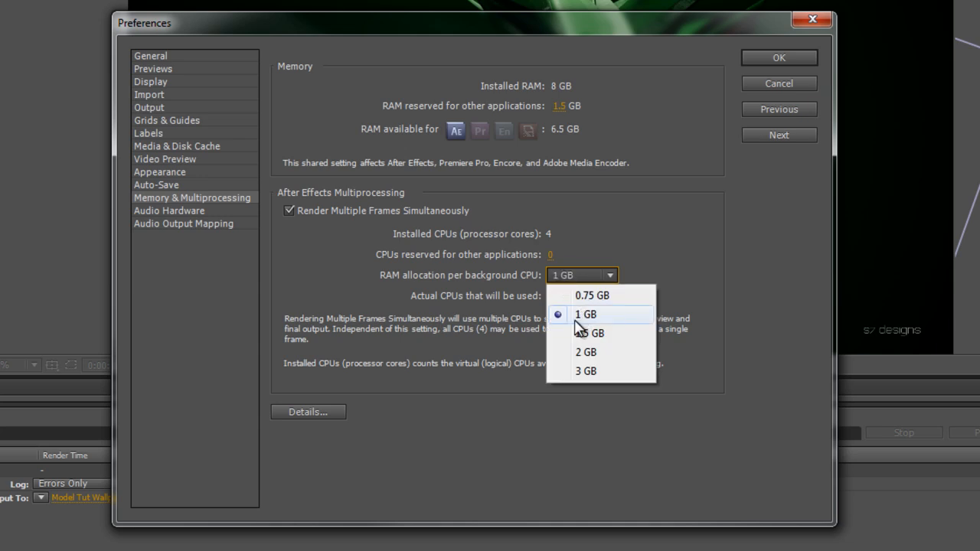
mouse_move(583, 320)
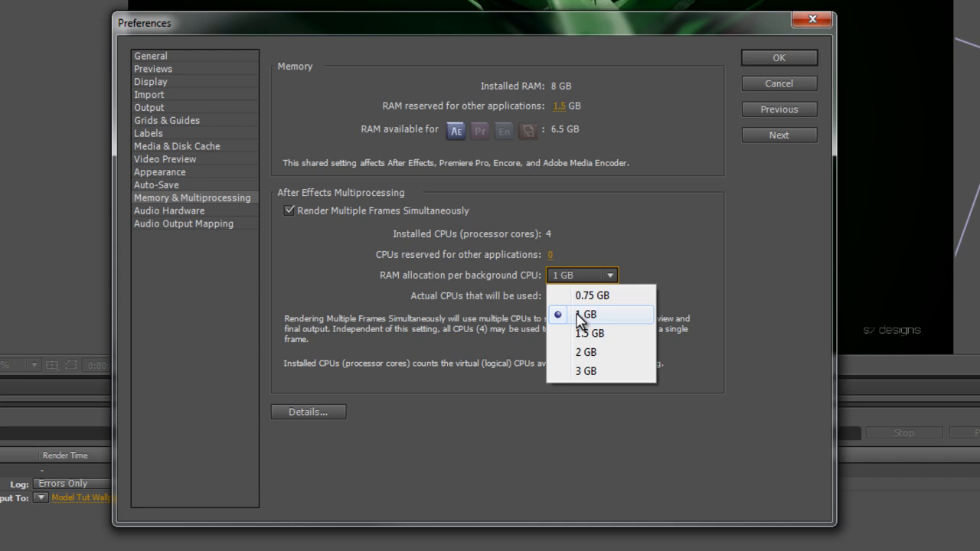
mouse_move(588, 340)
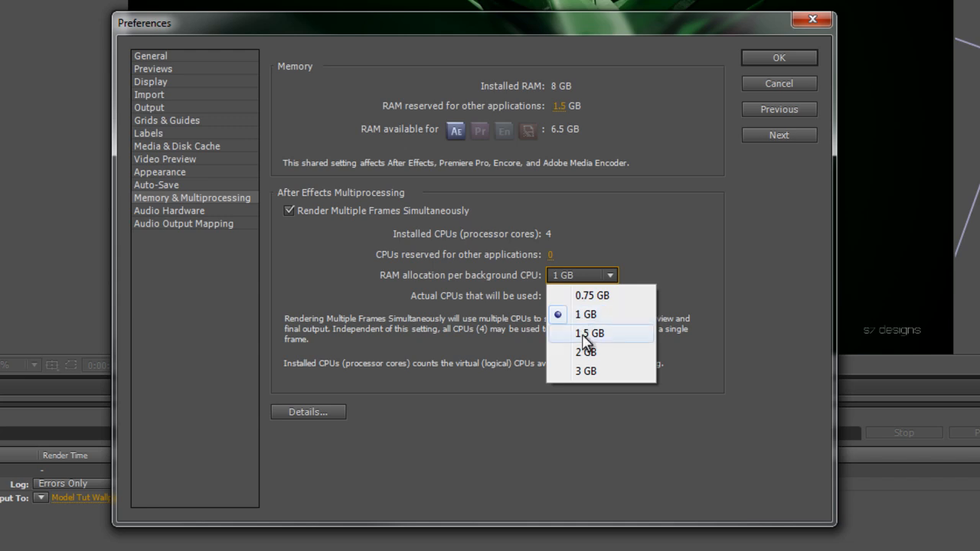
mouse_move(604, 302)
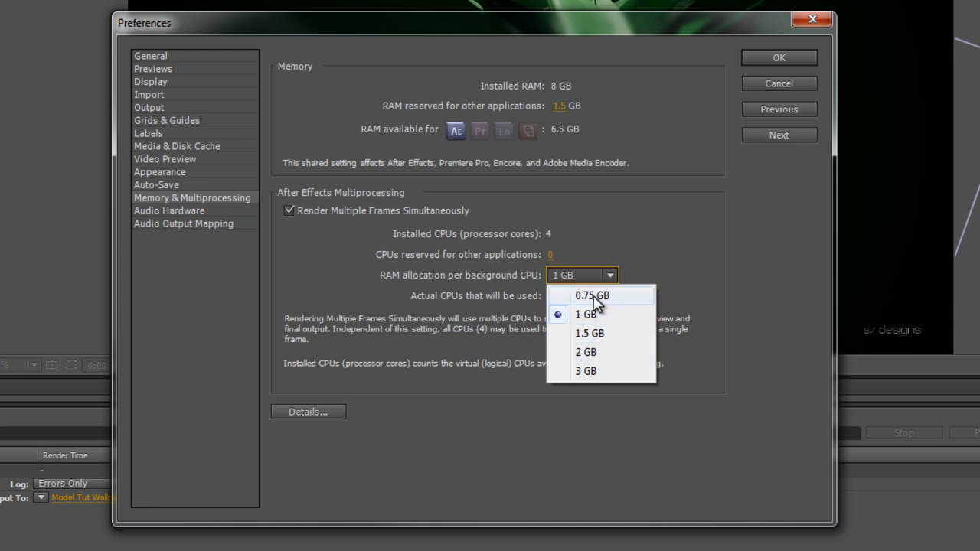
left_click(590, 313)
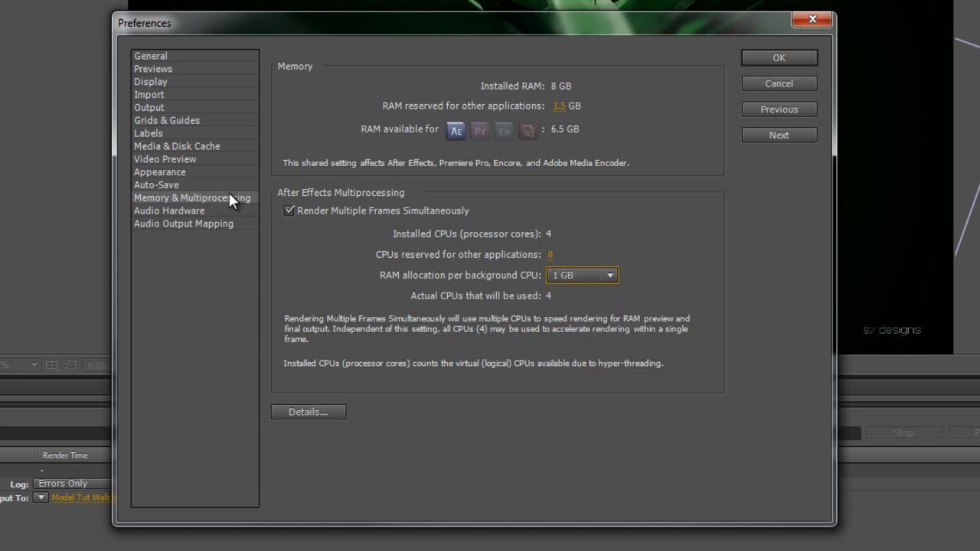
- View the Media & Disk Cache settings (enabled, 2000 MB), then cancel Preferences
left_click(176, 145)
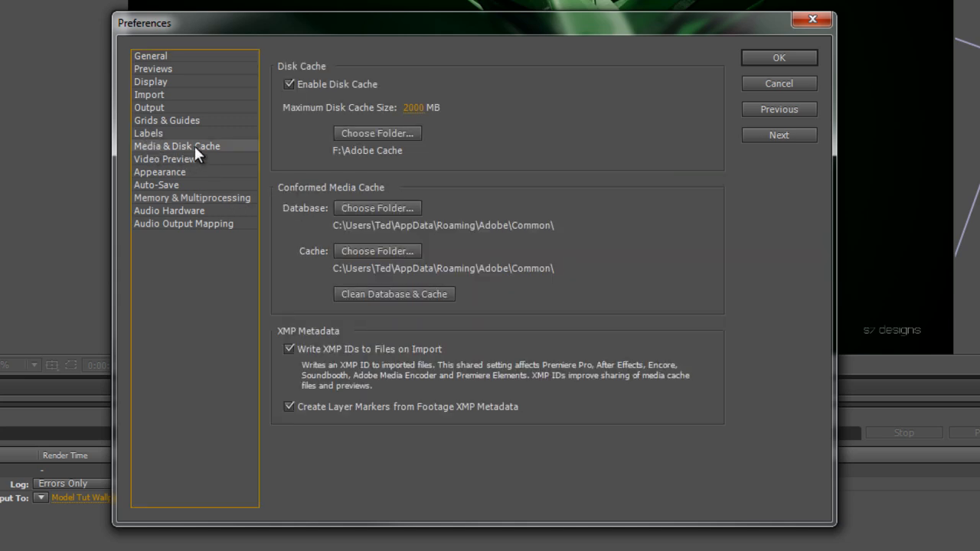
mouse_move(317, 75)
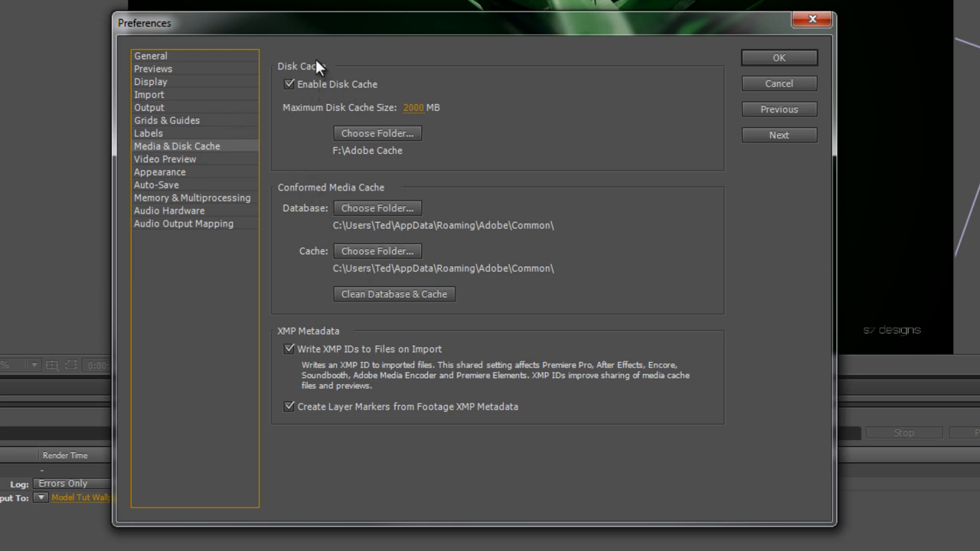
mouse_move(311, 127)
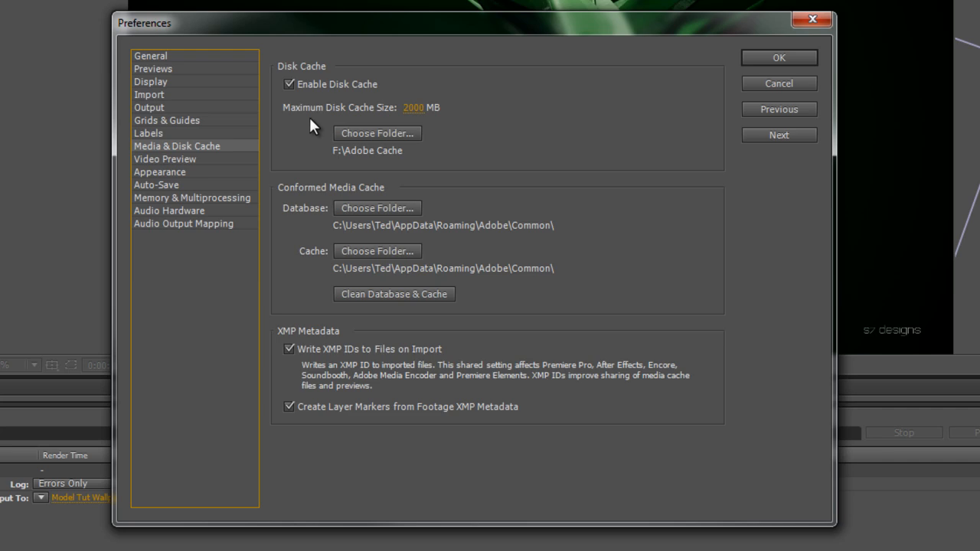
mouse_move(360, 312)
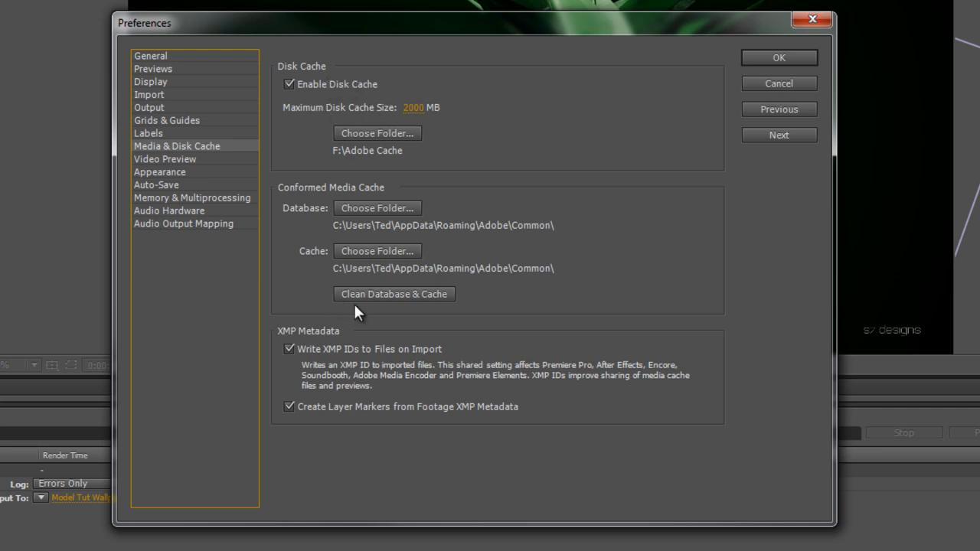
mouse_move(360, 112)
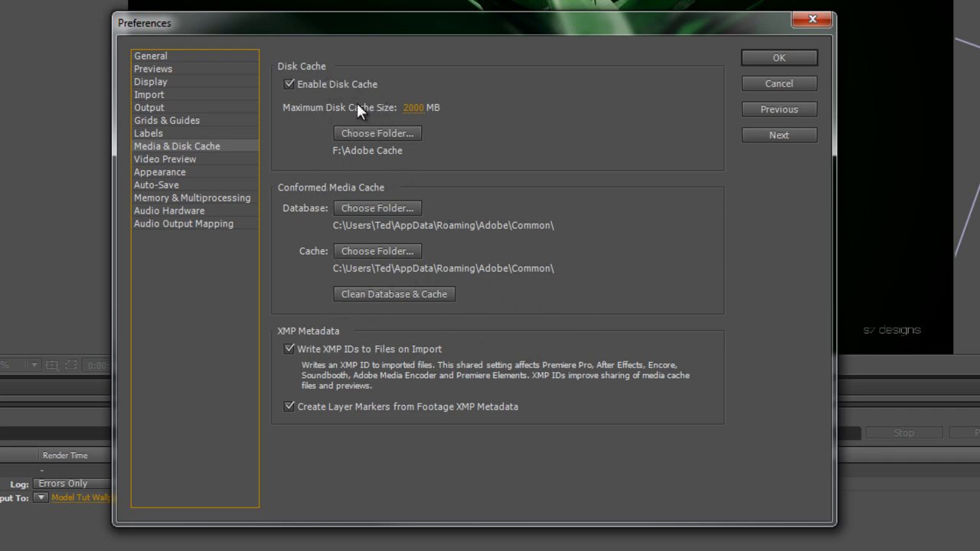
mouse_move(157, 123)
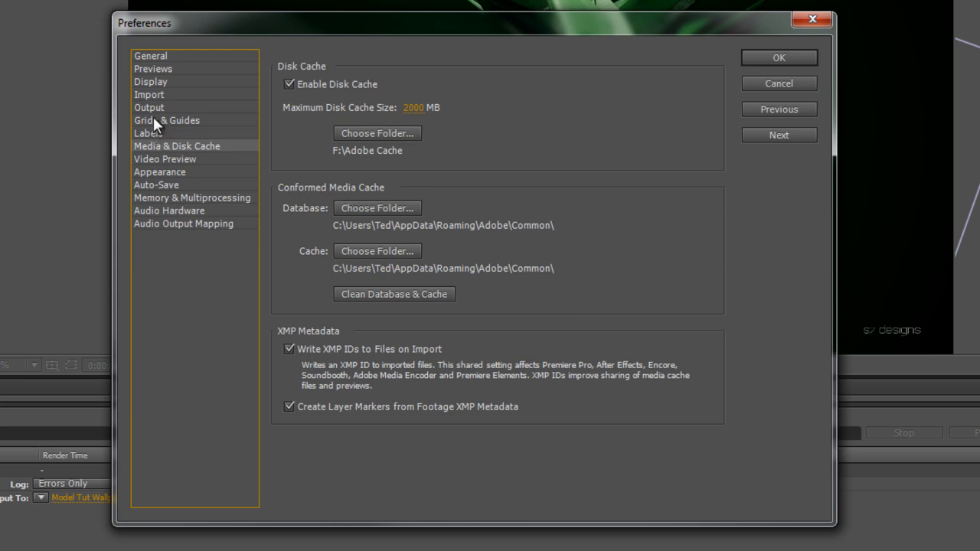
mouse_move(194, 196)
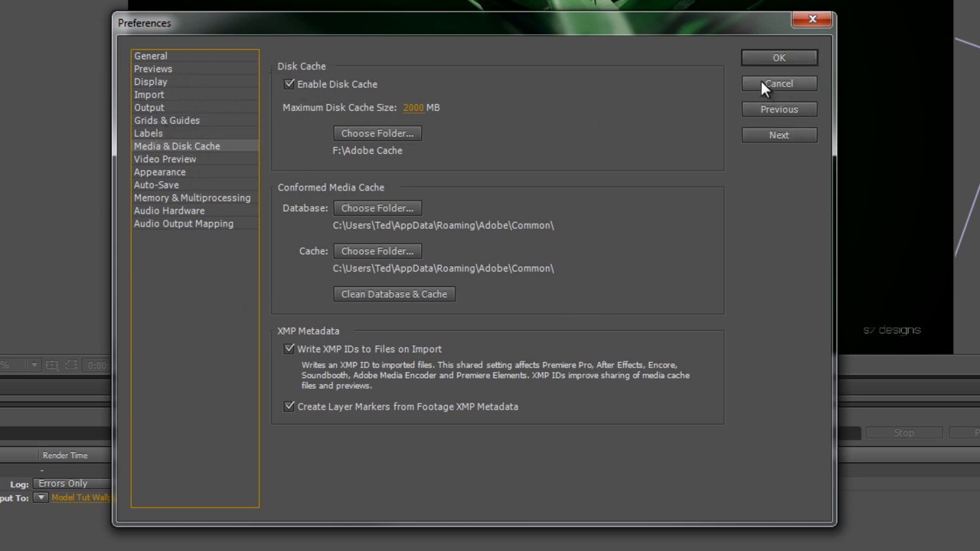
left_click(779, 84)
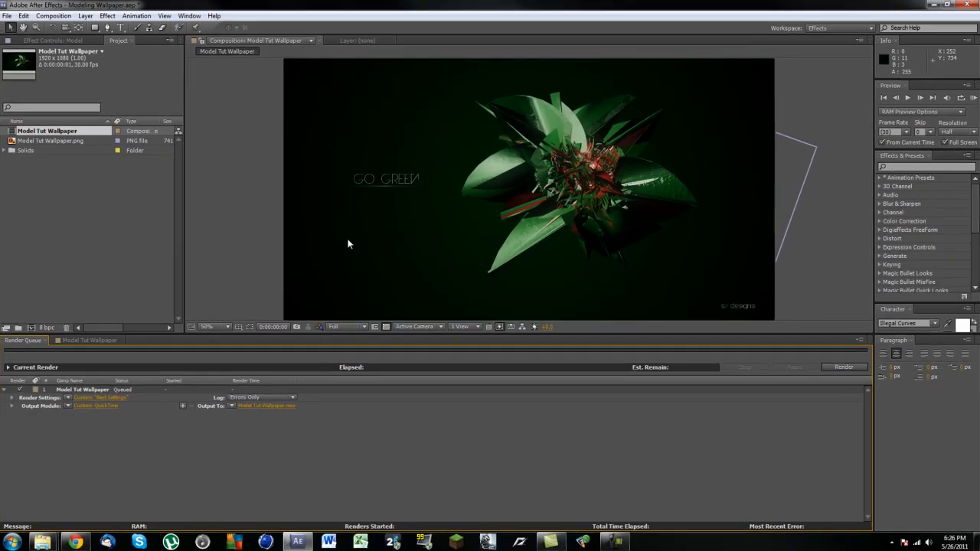